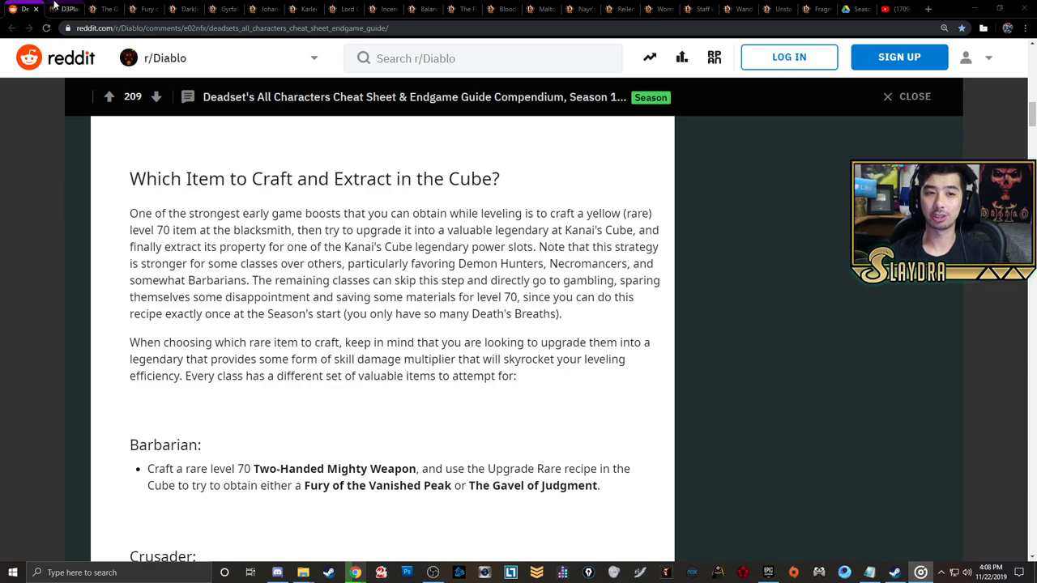
# Browse the Fury of the Vanished Peak item page
pyautogui.click(63, 9)
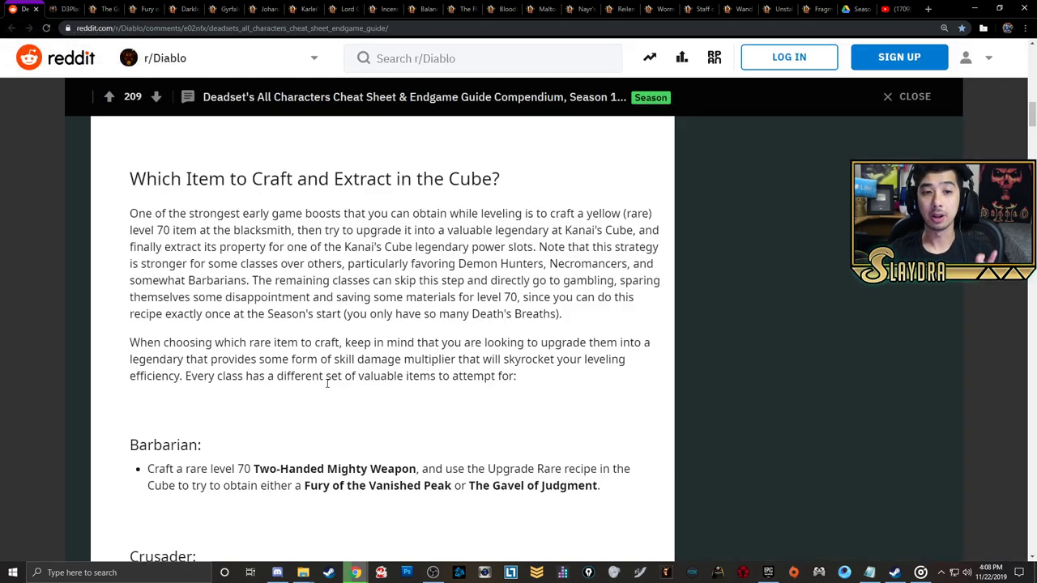
pyautogui.moveTo(341, 414)
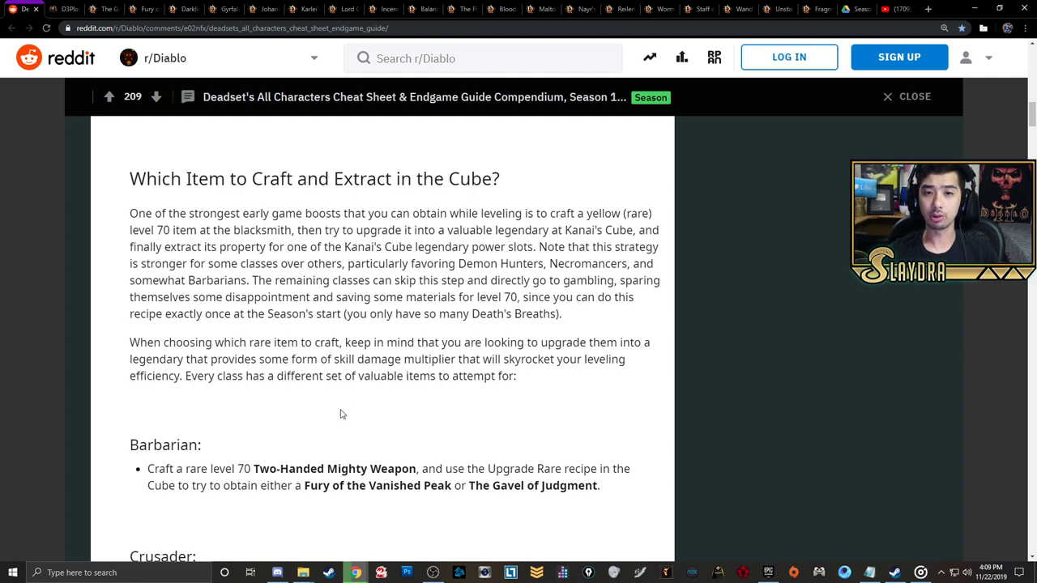
pyautogui.moveTo(271, 402)
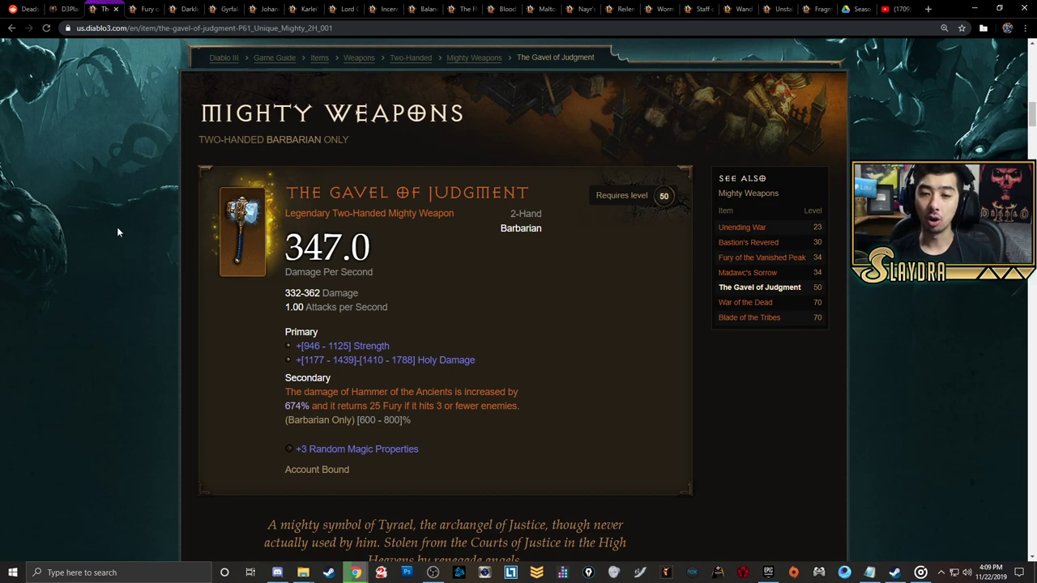
pyautogui.moveTo(130, 288)
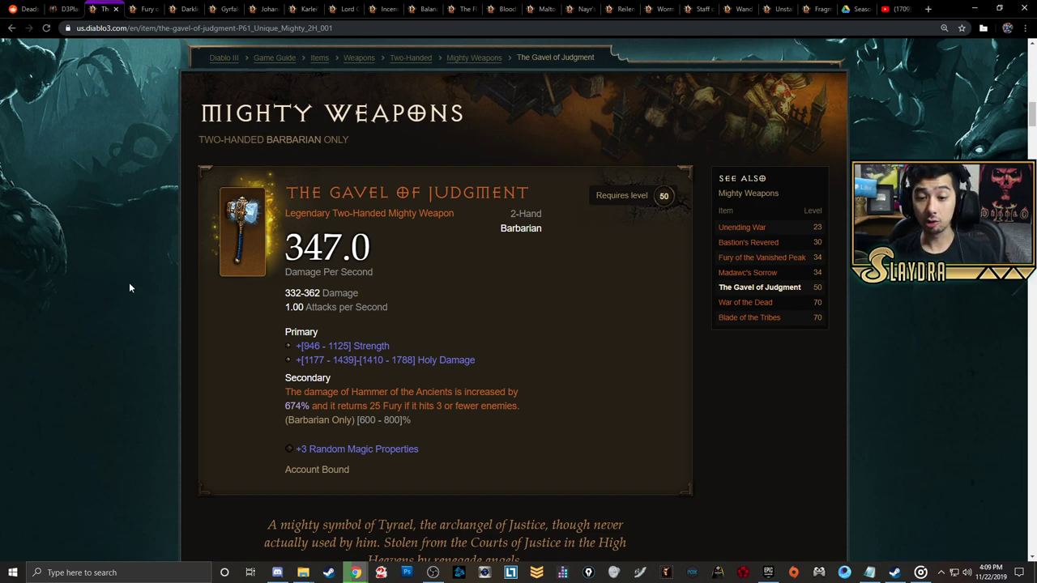
pyautogui.moveTo(430, 382)
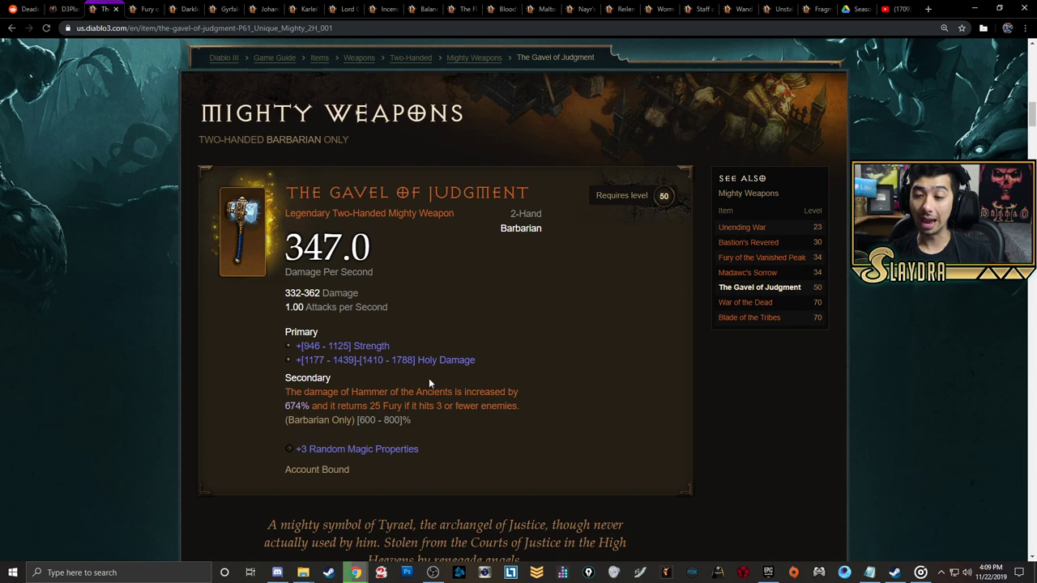
pyautogui.moveTo(119, 196)
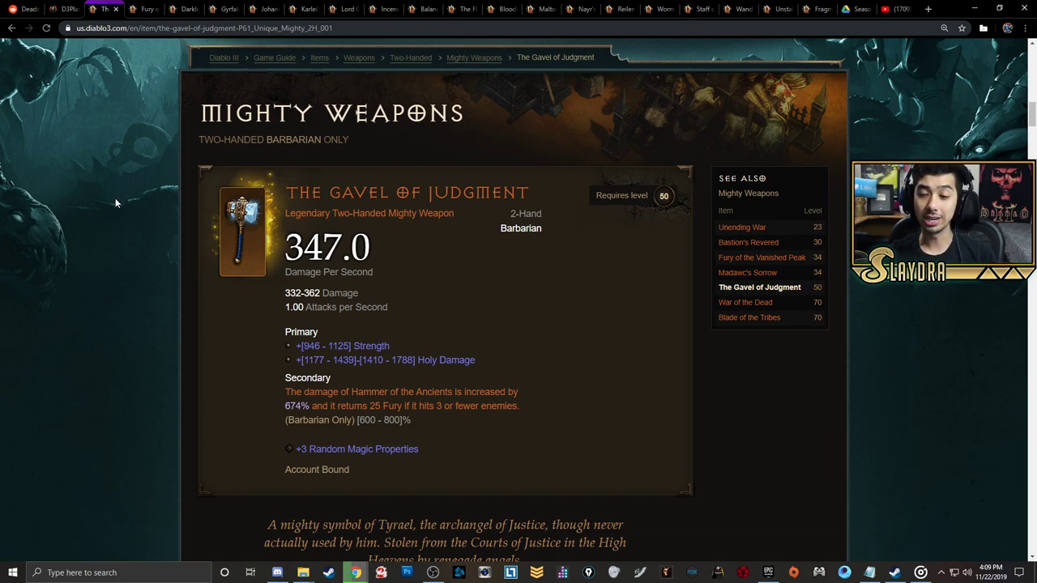
pyautogui.click(761, 256)
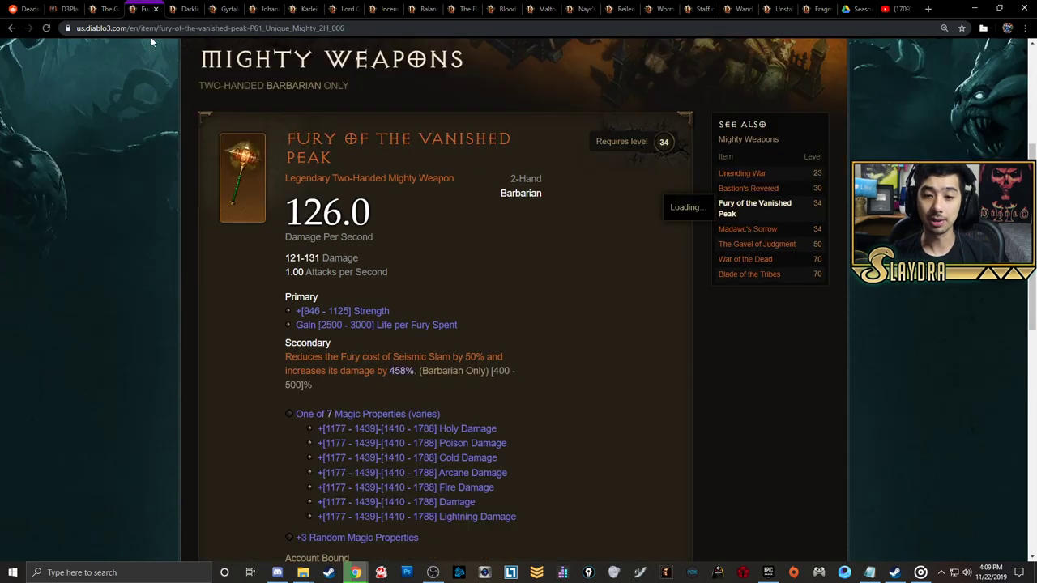
pyautogui.scroll(-3)
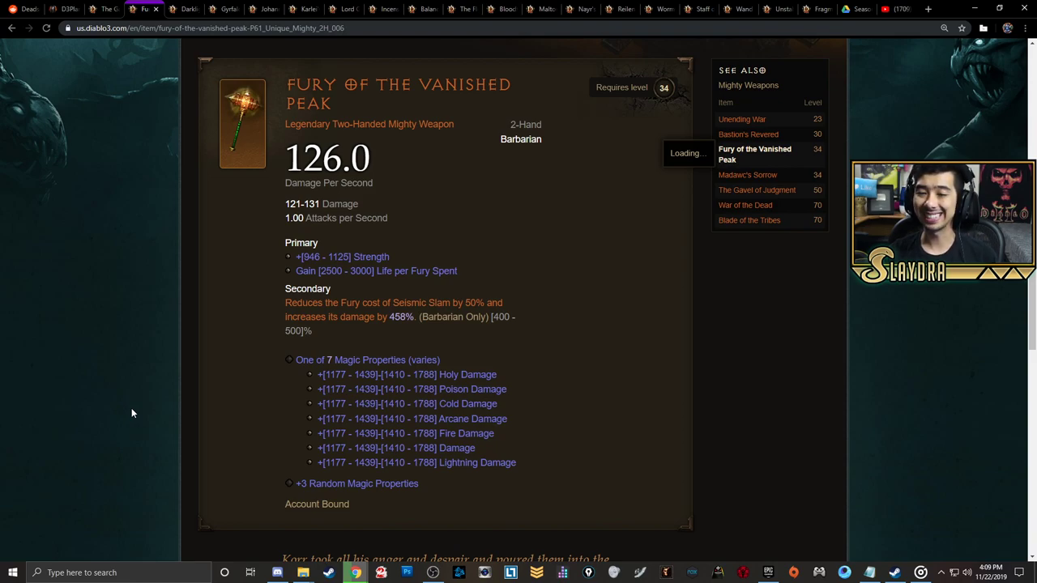
pyautogui.moveTo(344, 317); pyautogui.dragTo(312, 331)
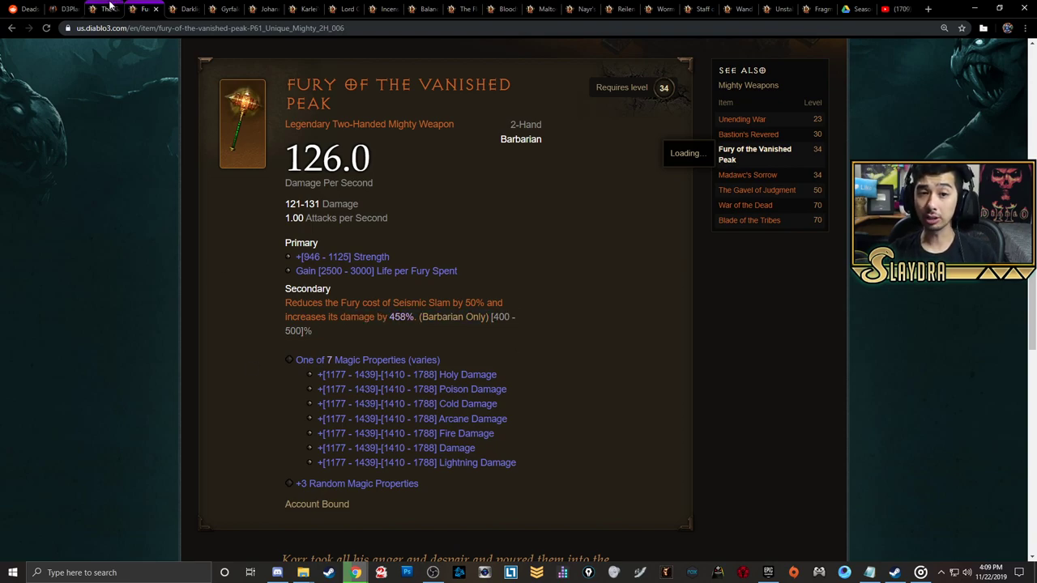
# Return to The Gavel of Judgment, then bring up the top of the Bloodshard spreadsheet
pyautogui.click(756, 189)
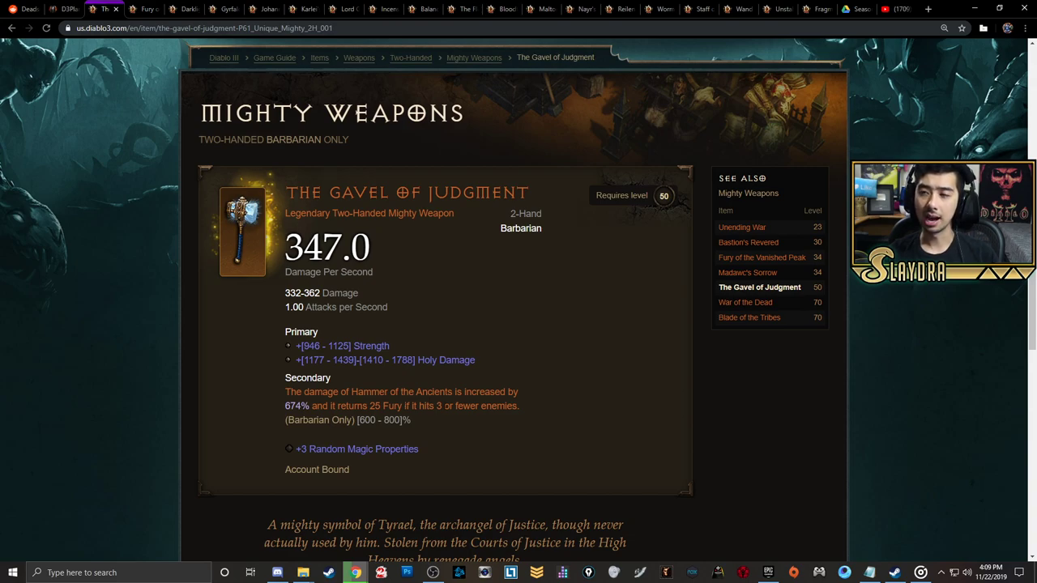
pyautogui.click(854, 9)
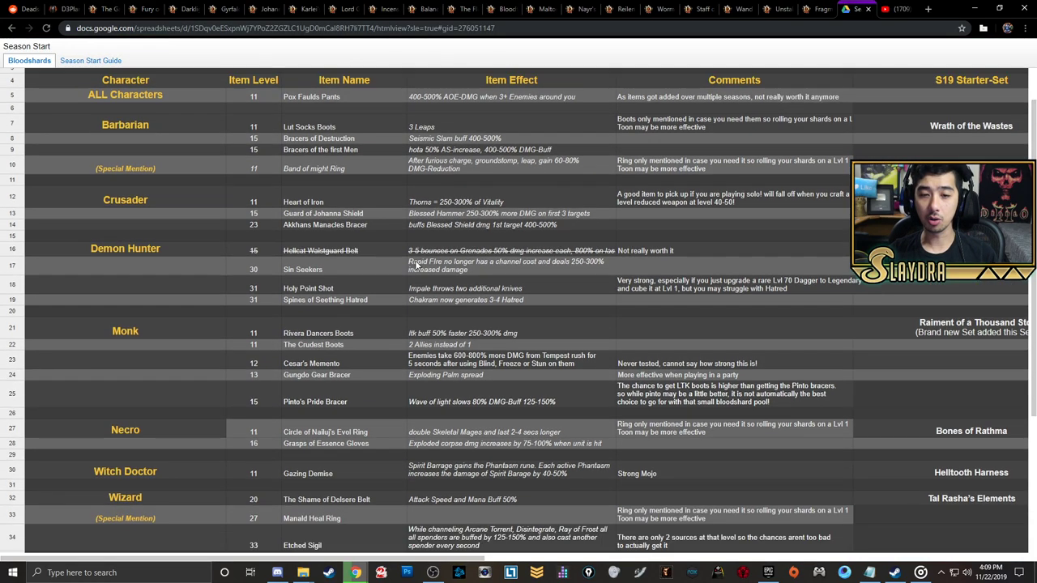
pyautogui.scroll(3)
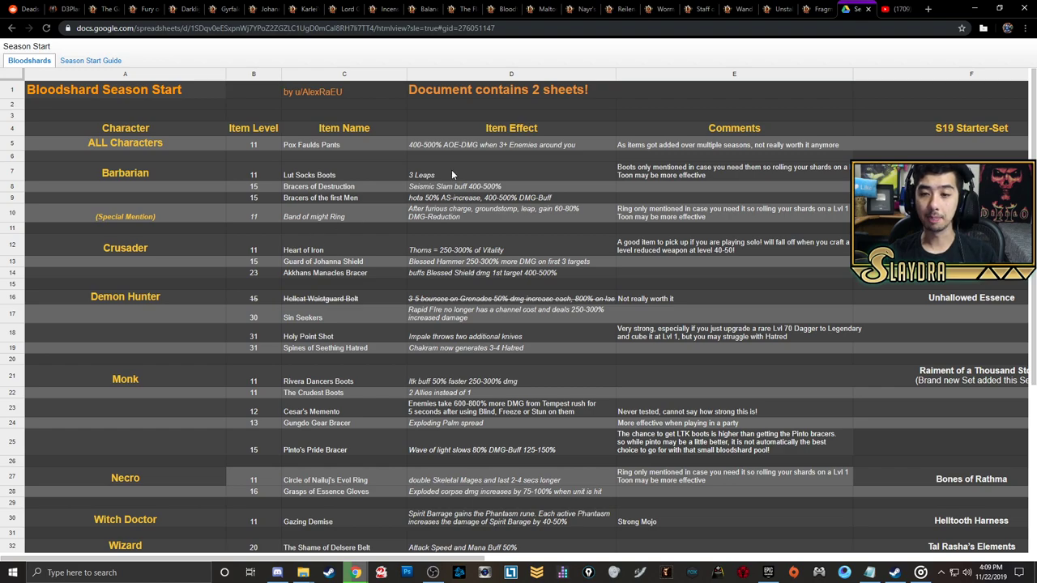
pyautogui.moveTo(455, 190)
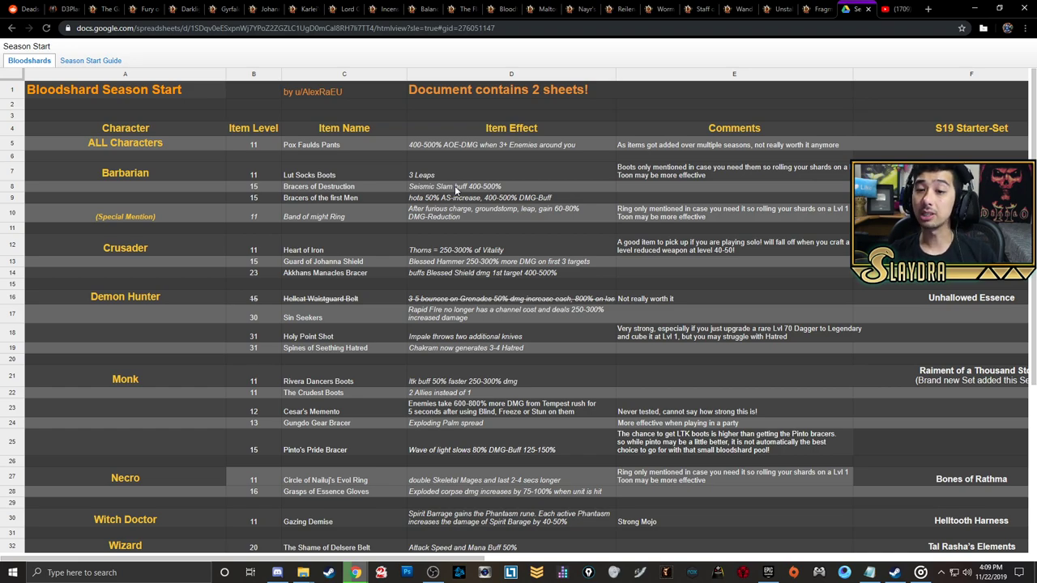
pyautogui.moveTo(343, 198)
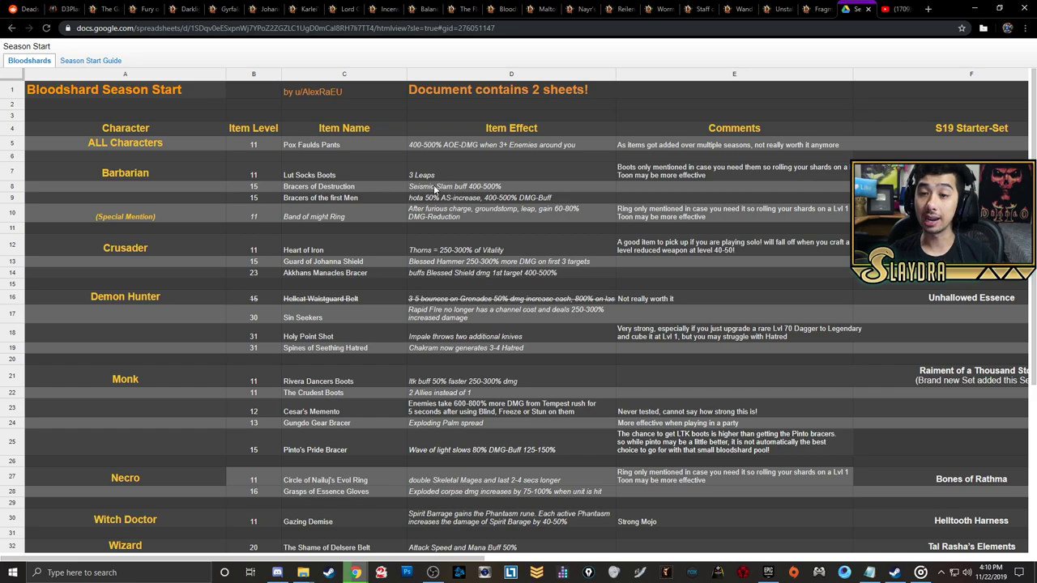
# Review D3Planner's Kadala Barbarian 2H mighty weapon pool, then go back to the item pages
pyautogui.click(101, 9)
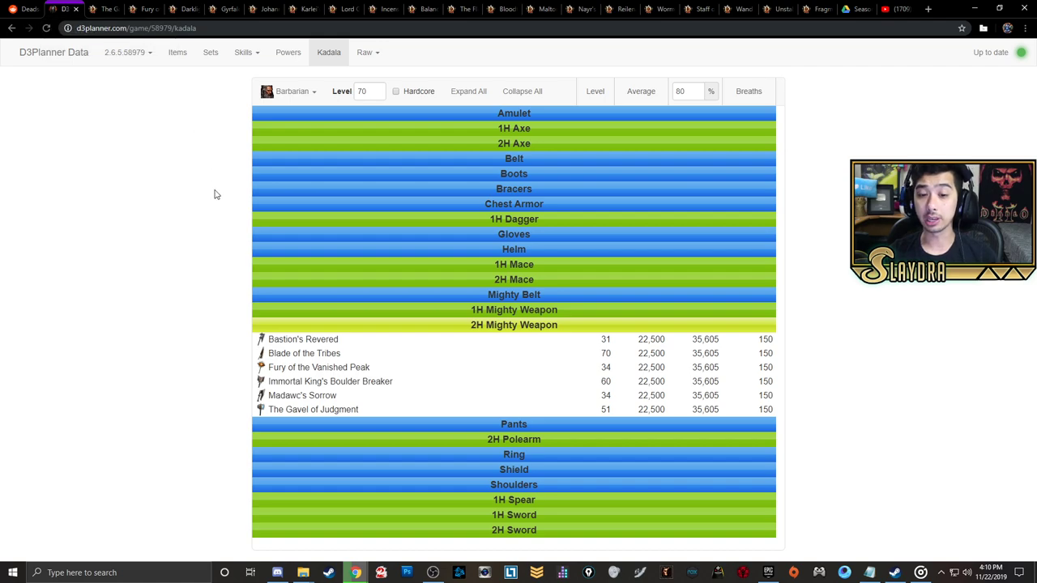
pyautogui.moveTo(160, 269)
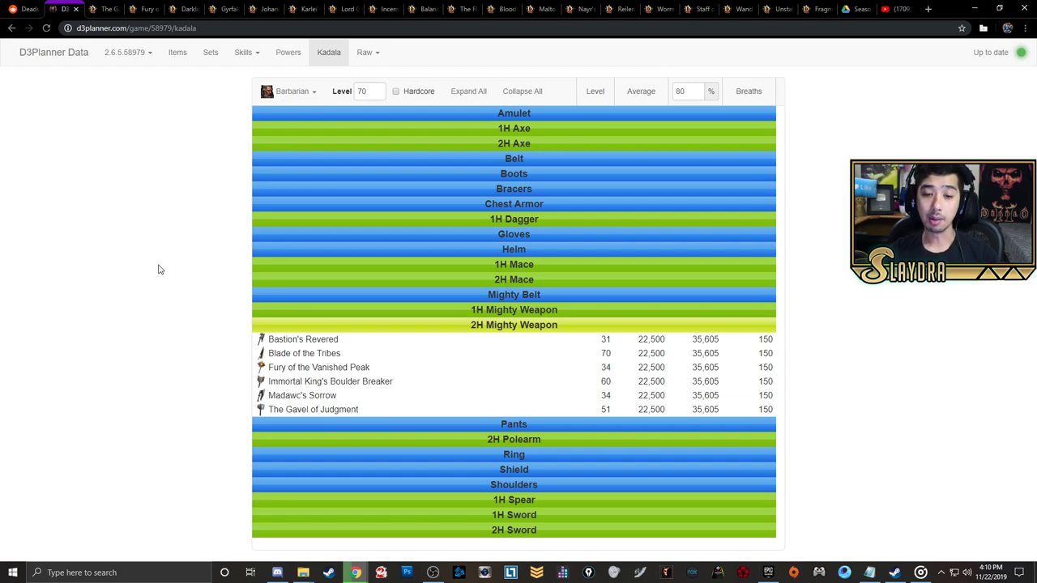
pyautogui.moveTo(187, 322)
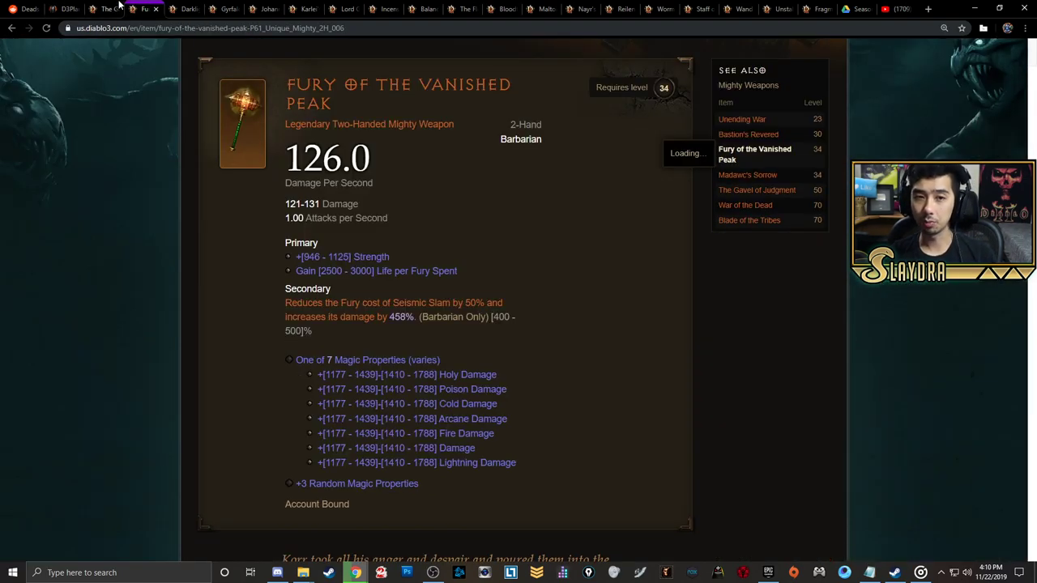
pyautogui.click(99, 9)
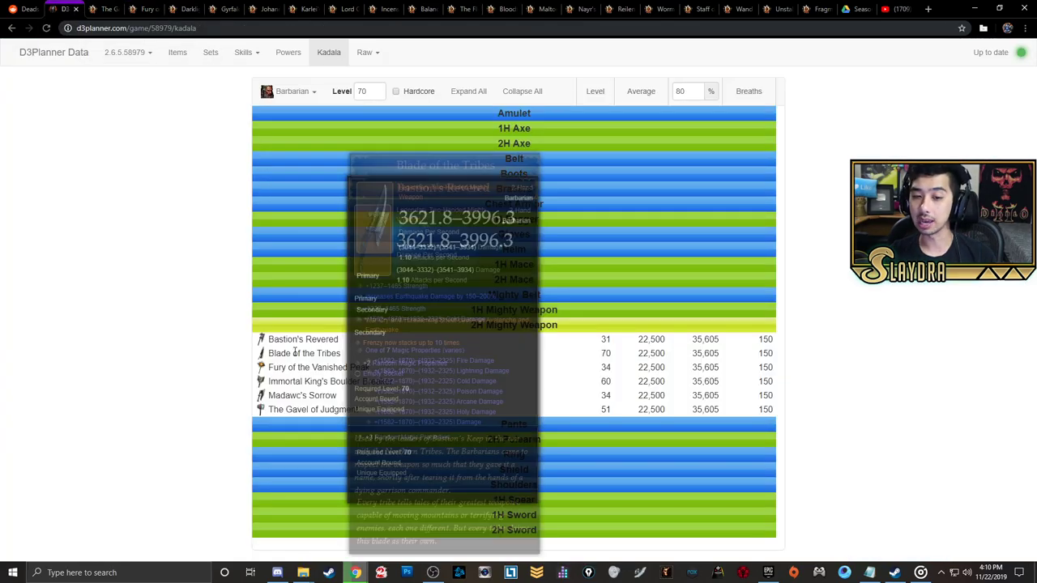
pyautogui.moveTo(302, 339)
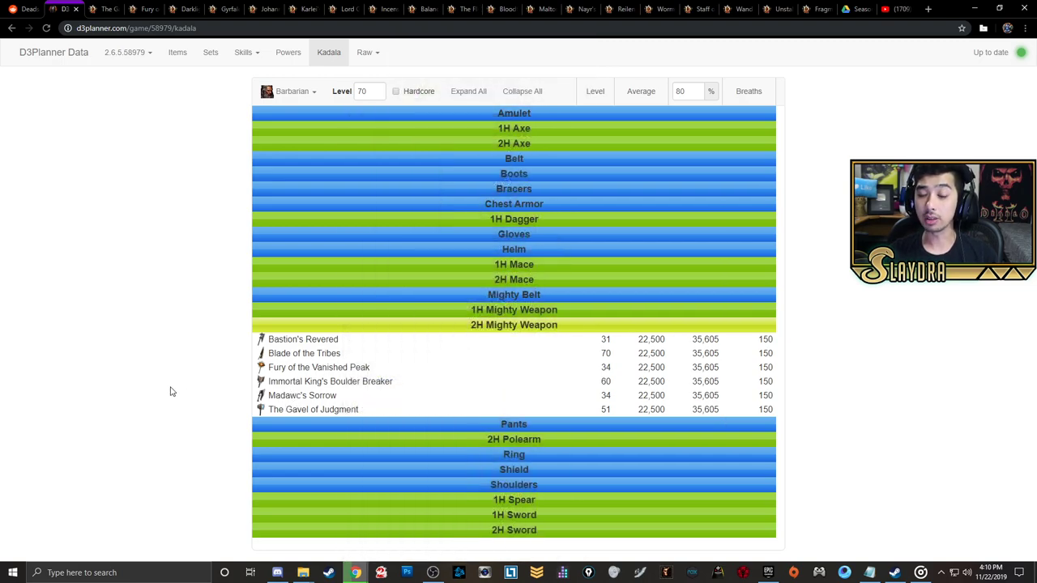
pyautogui.moveTo(147, 8)
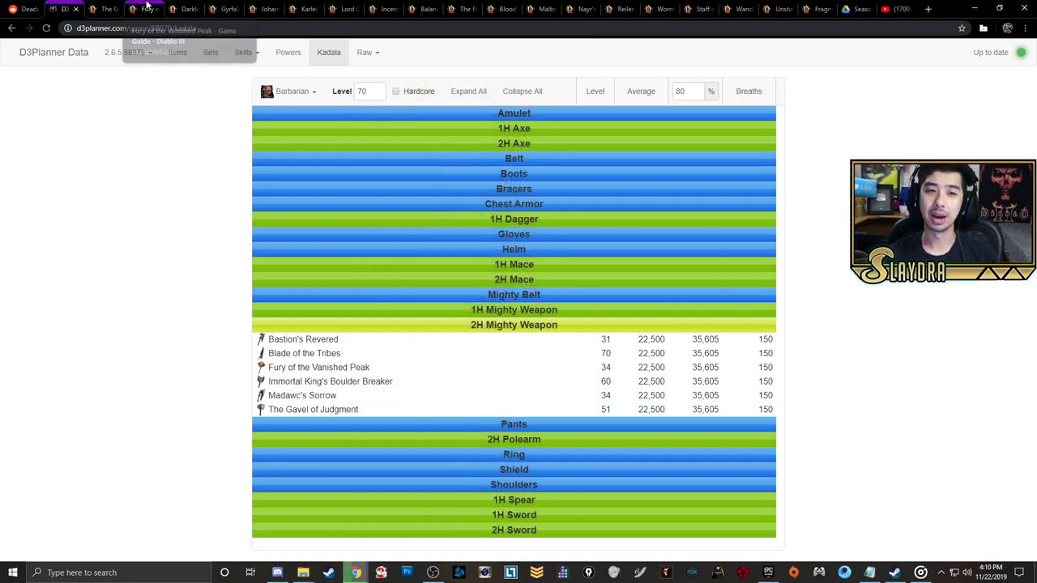
pyautogui.click(186, 9)
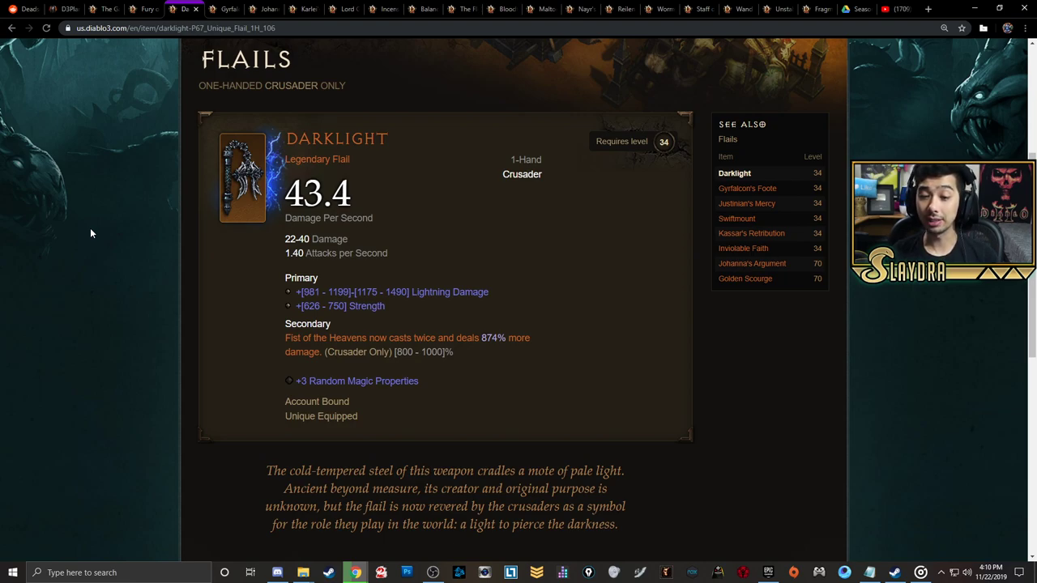
pyautogui.moveTo(456, 242)
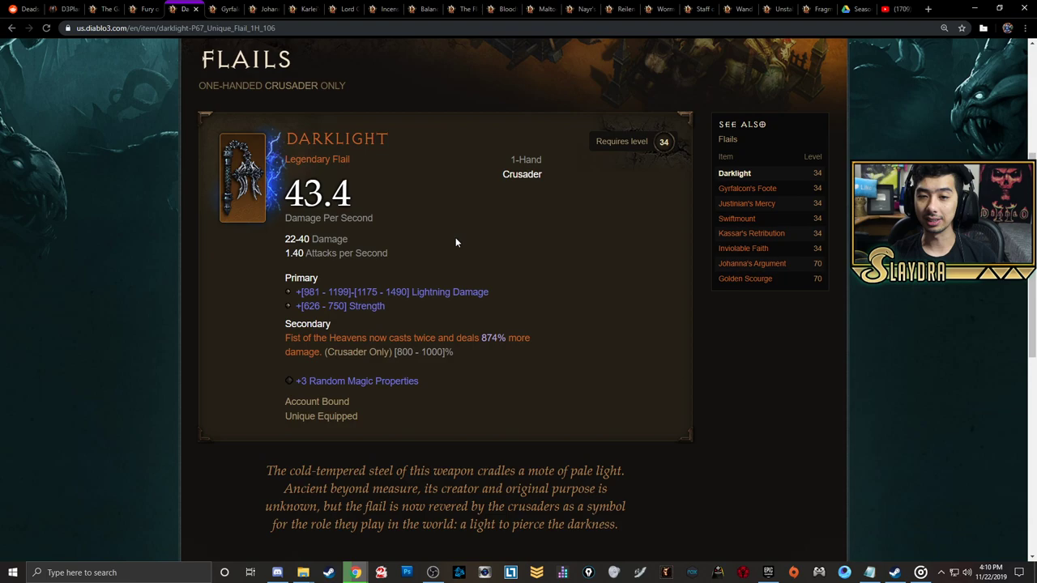
pyautogui.moveTo(369, 233)
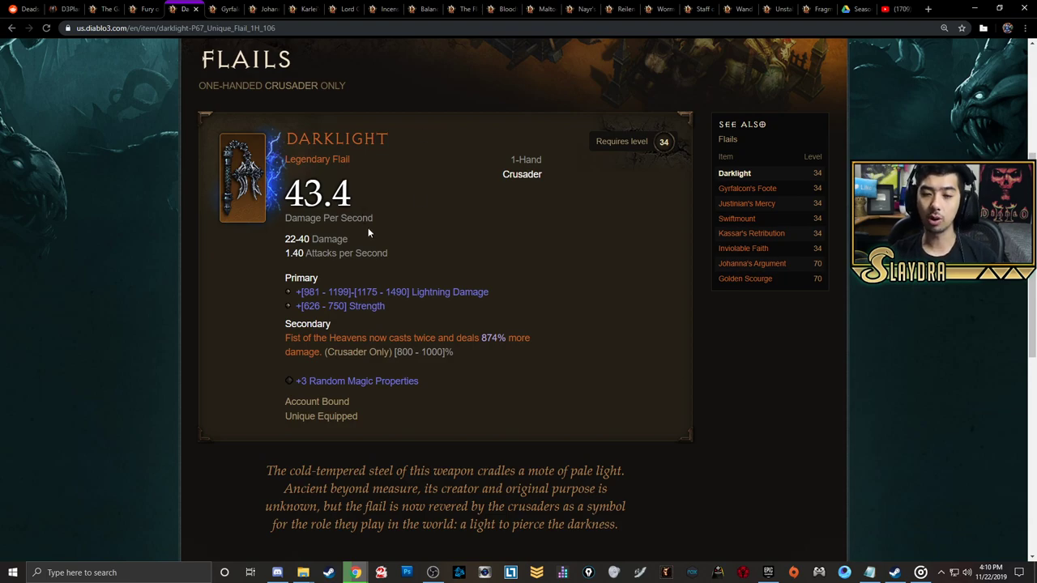
pyautogui.moveTo(369, 235)
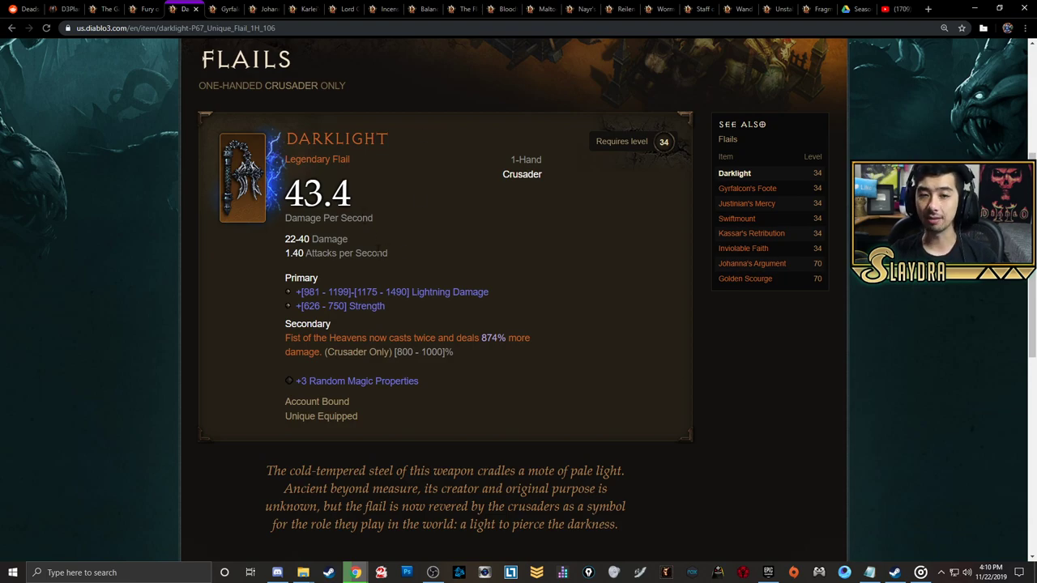
# View Gyrfalcon's Foote and Johanna's Argument flail pages, then the Karlei's Point dagger page
pyautogui.click(750, 187)
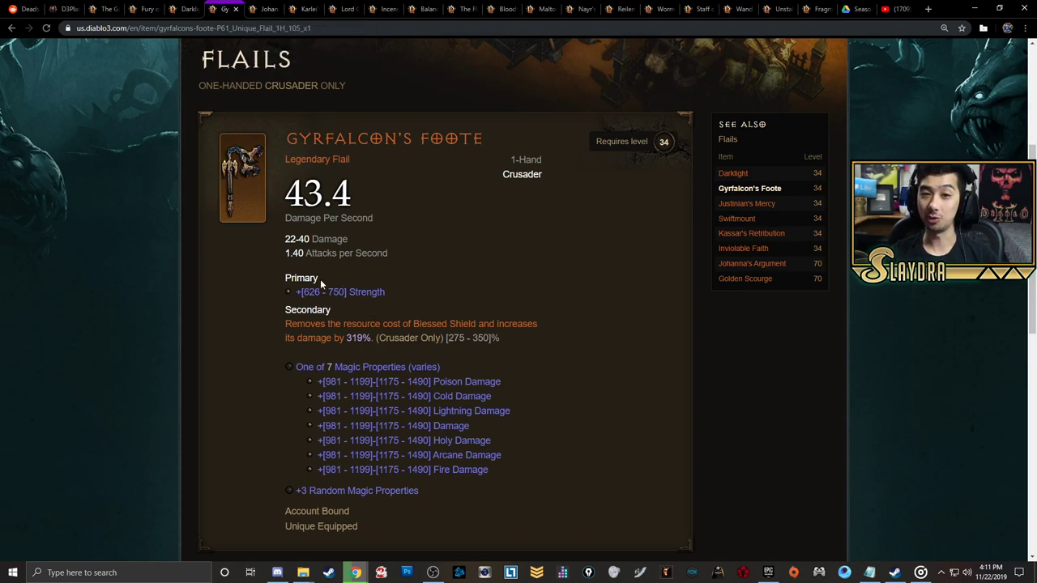
pyautogui.click(752, 264)
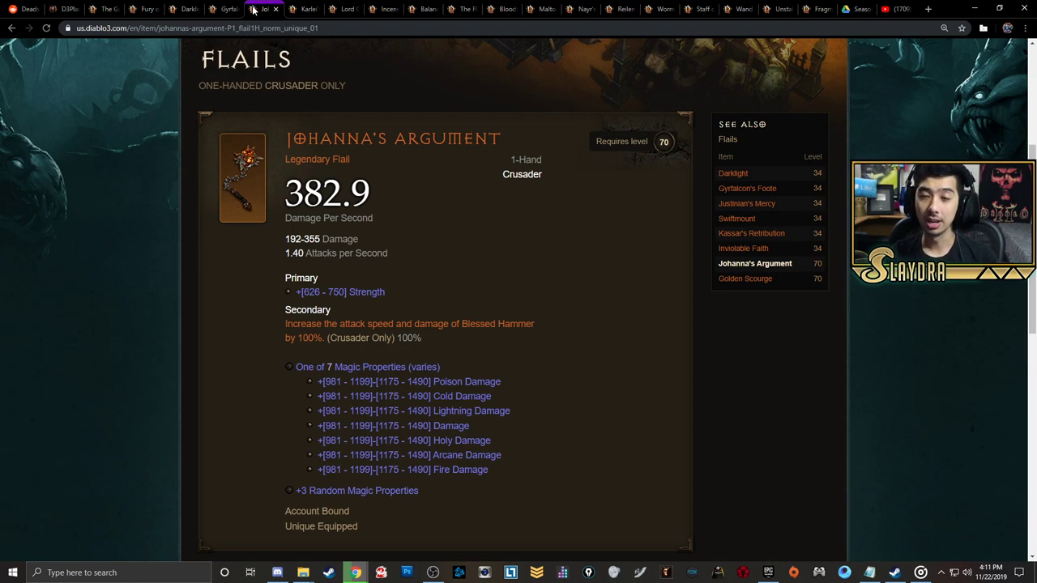
pyautogui.click(291, 9)
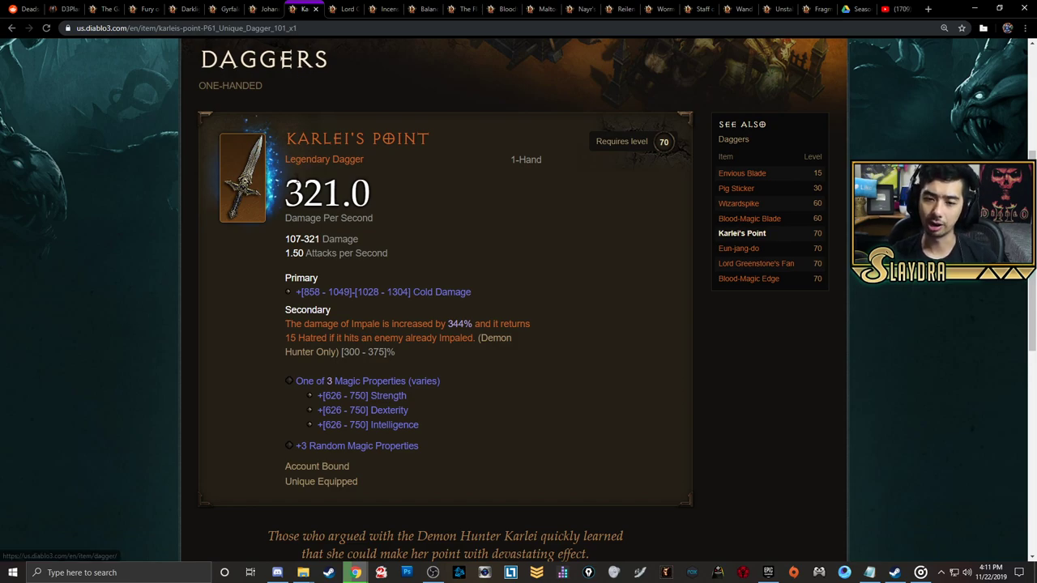
# Open the Lord Greenstone's Fan dagger page
pyautogui.click(755, 263)
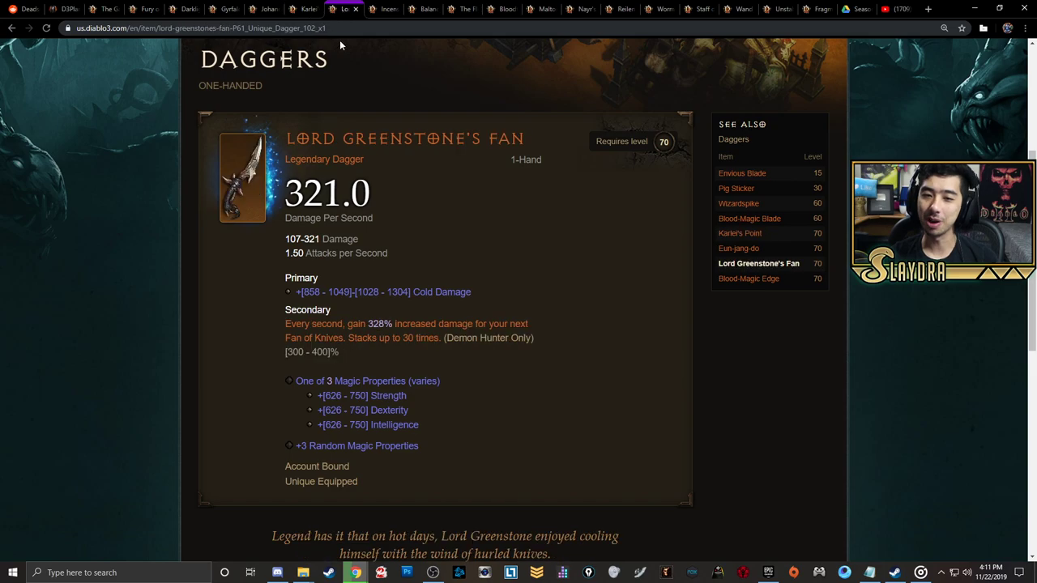
pyautogui.moveTo(154, 317)
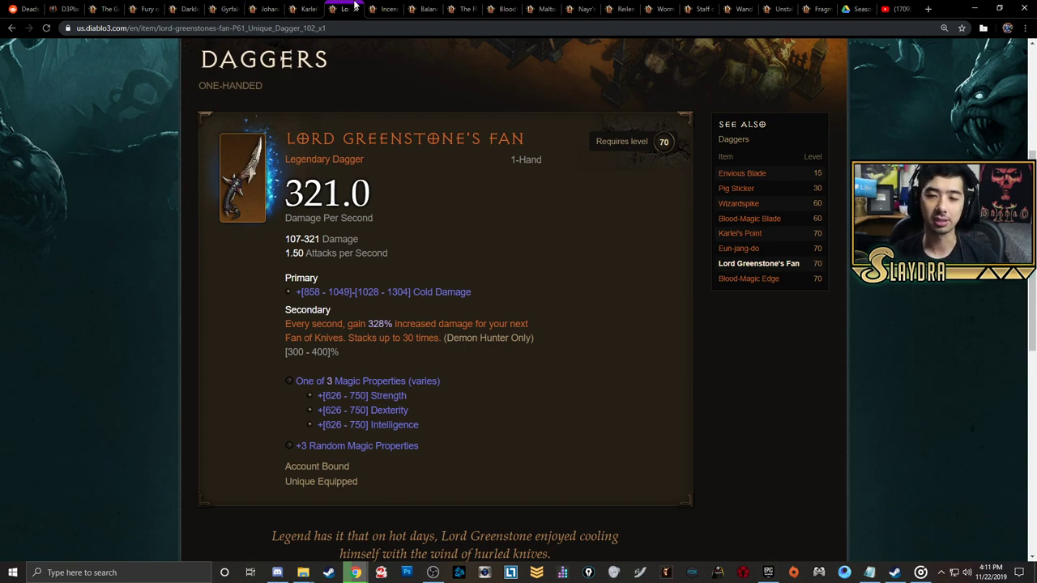
# Go from the Incense Torch of the Grand Temple page to The Flow of Eternity daibo
pyautogui.click(386, 9)
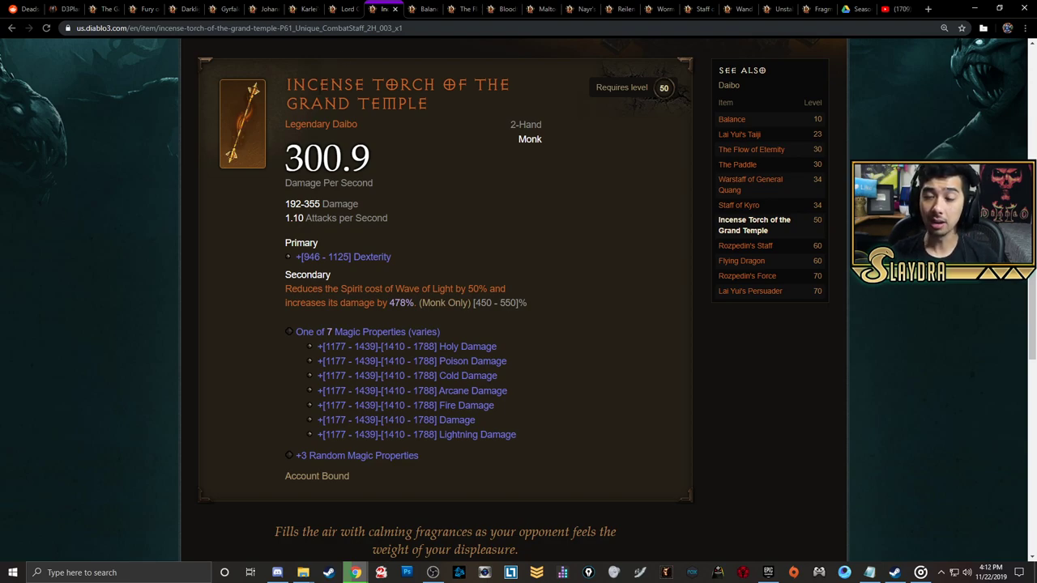
pyautogui.click(731, 119)
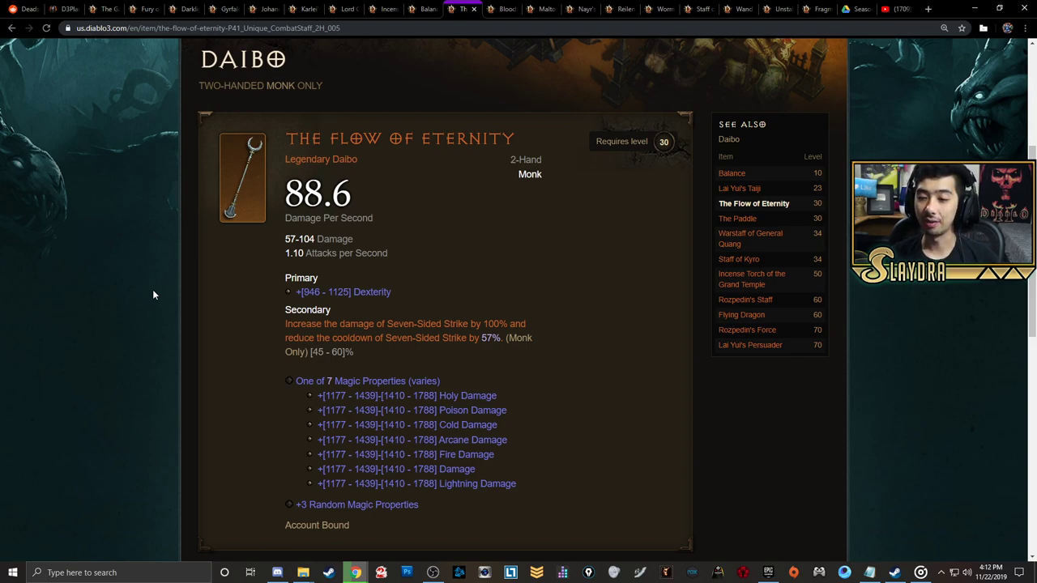
pyautogui.moveTo(502, 9)
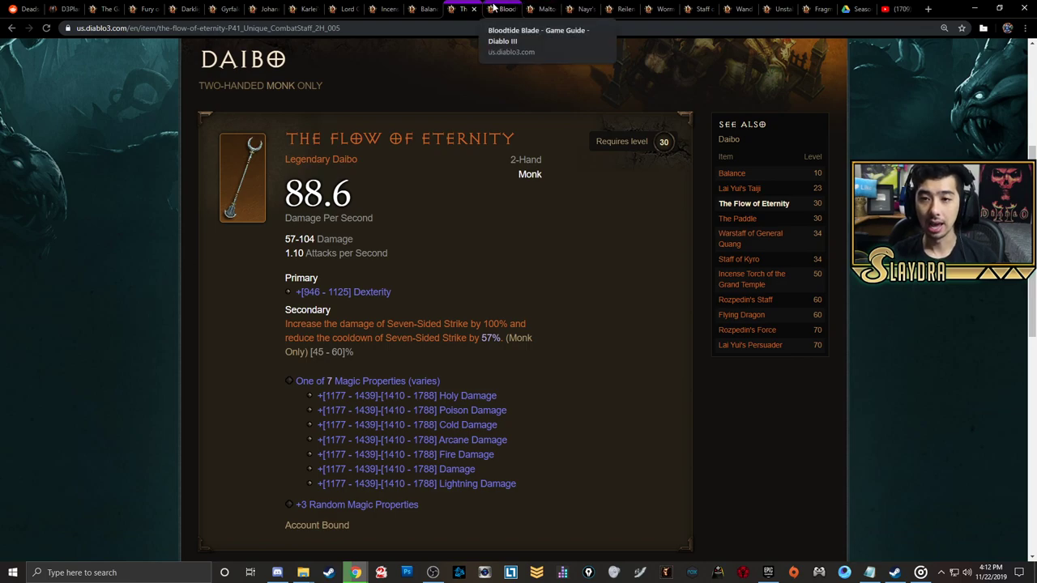
# In D3Planner's Kadala pools, expand Monk 2H Daibo and Necromancer 2H Scythe
pyautogui.click(499, 9)
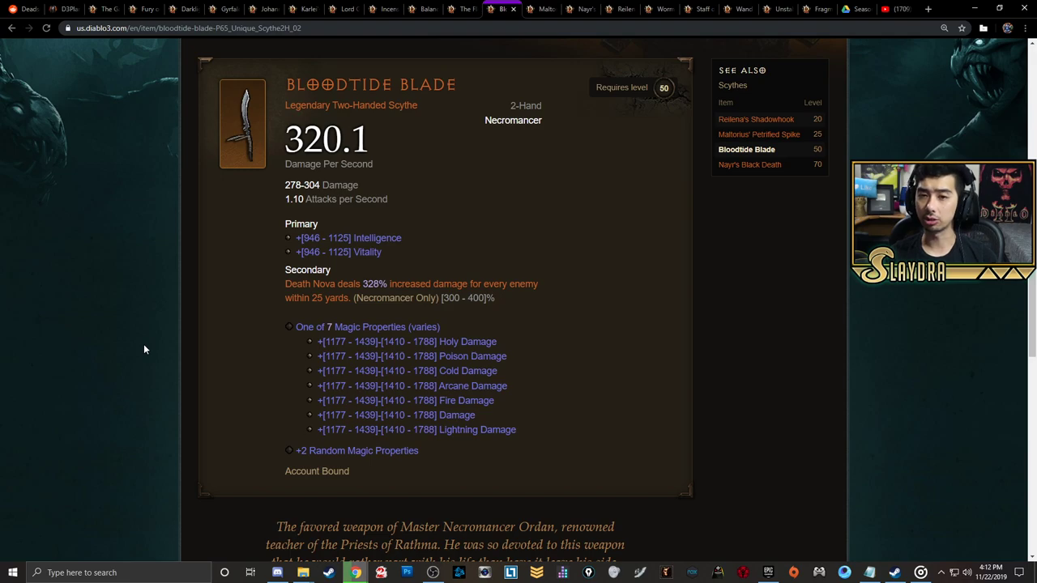
pyautogui.moveTo(185, 9)
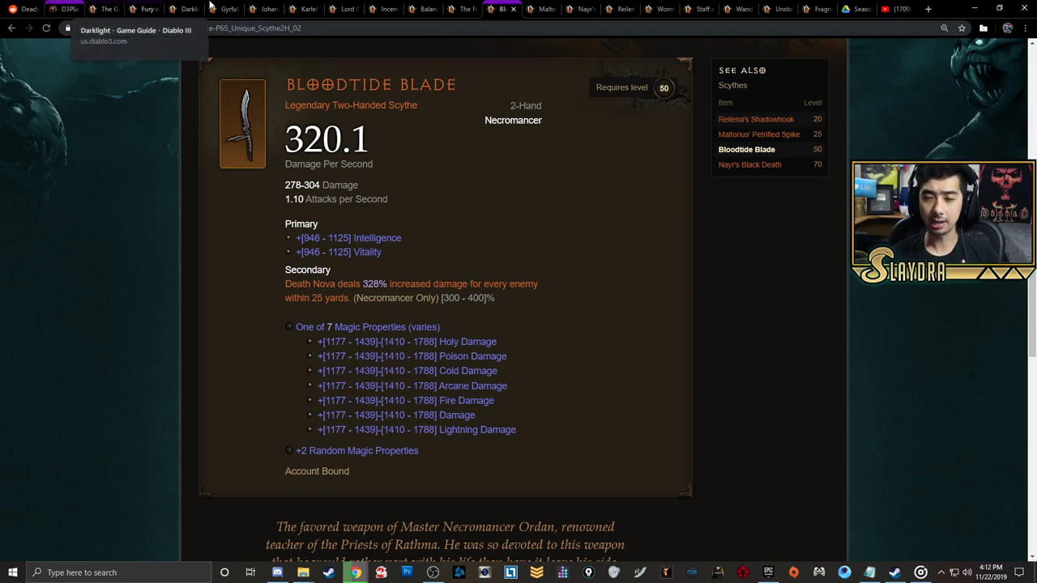
pyautogui.click(63, 9)
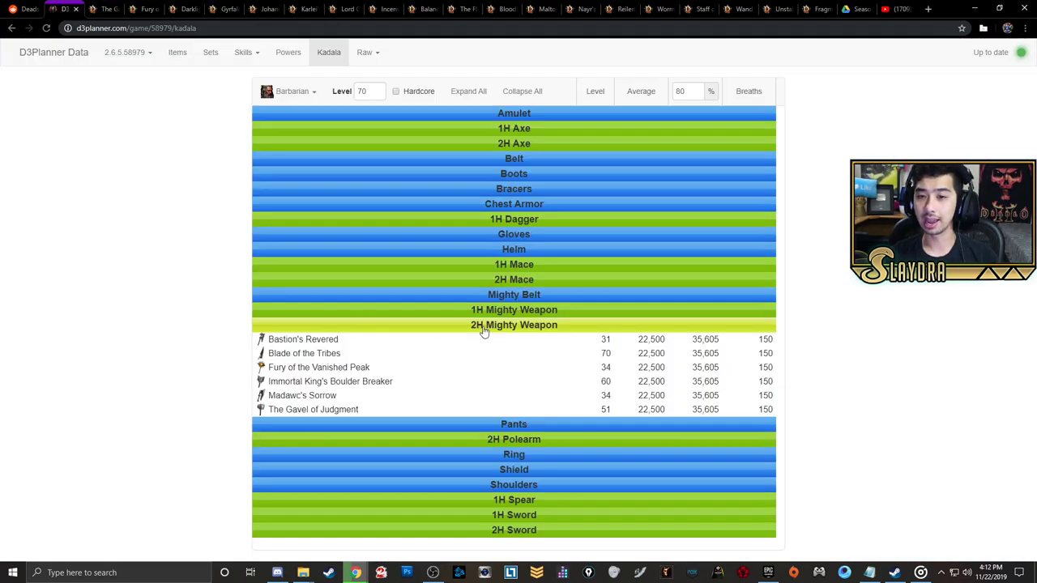
pyautogui.click(292, 90)
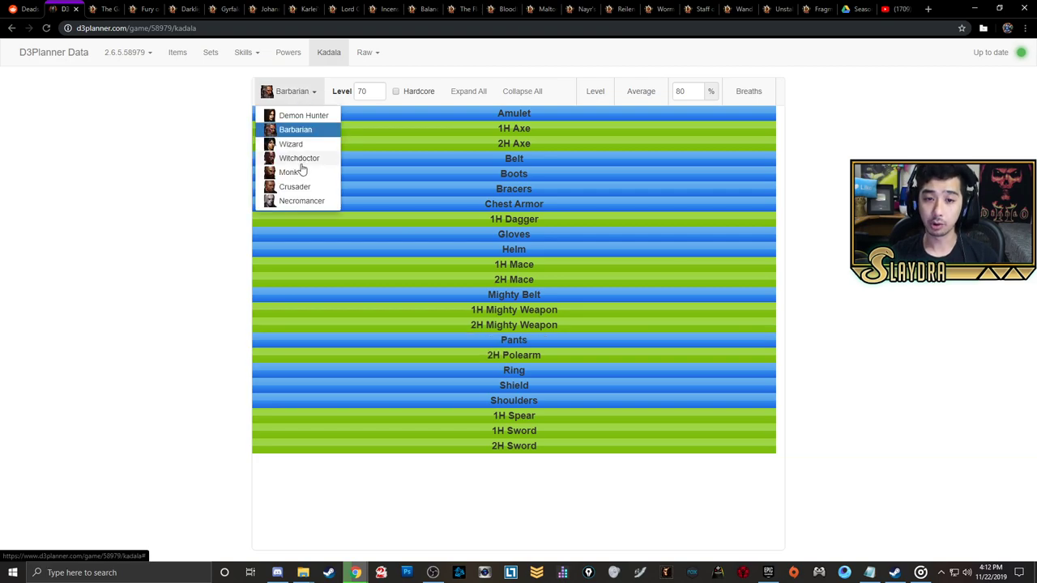
pyautogui.click(289, 172)
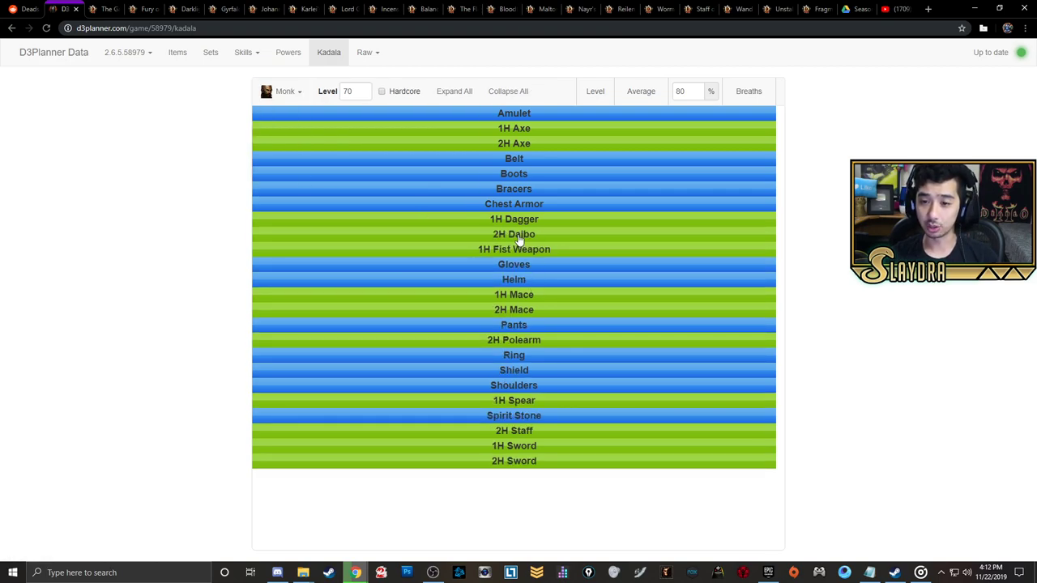
pyautogui.click(514, 234)
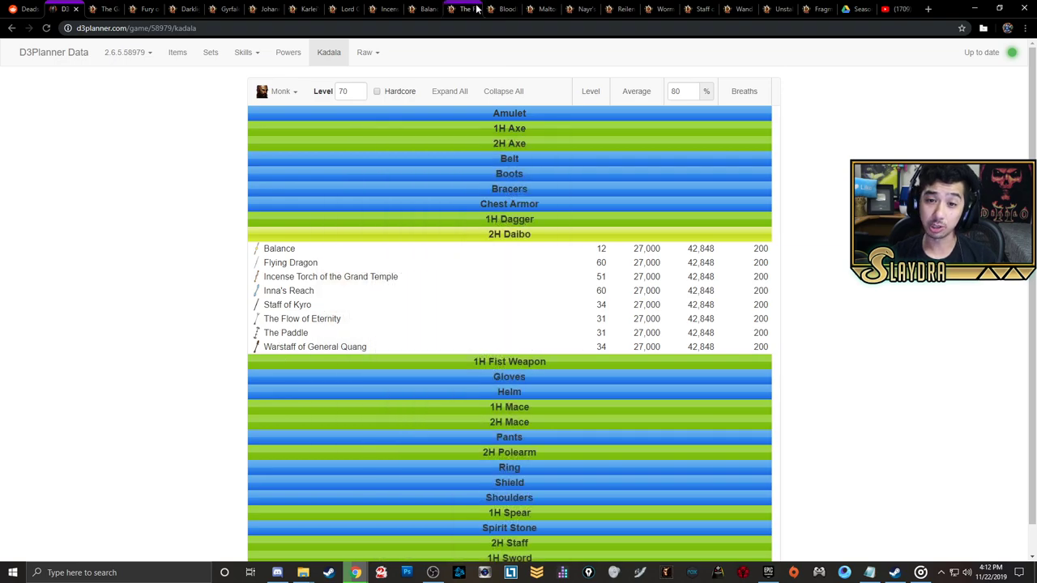
pyautogui.click(281, 91)
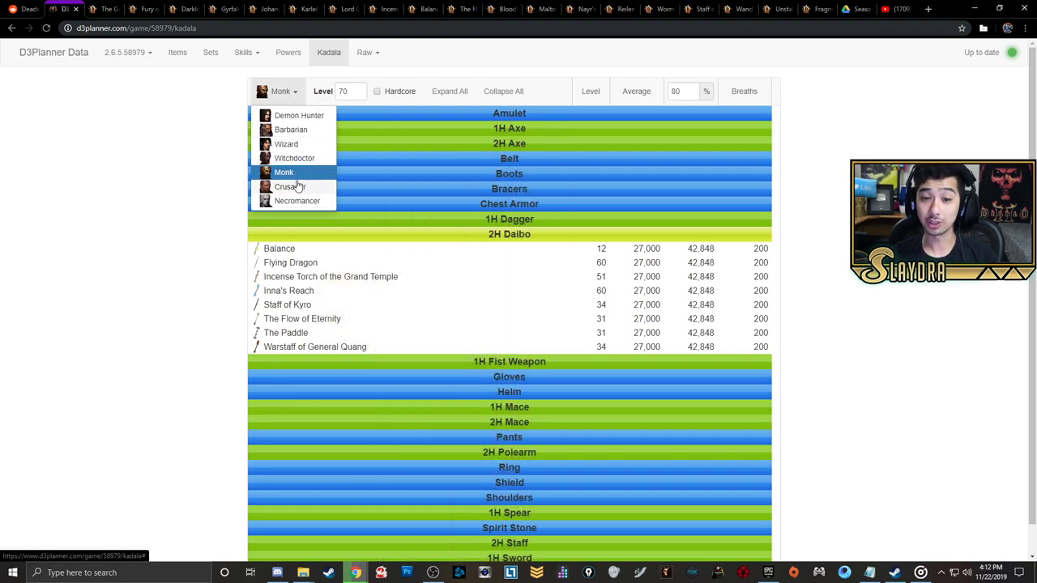
pyautogui.click(297, 200)
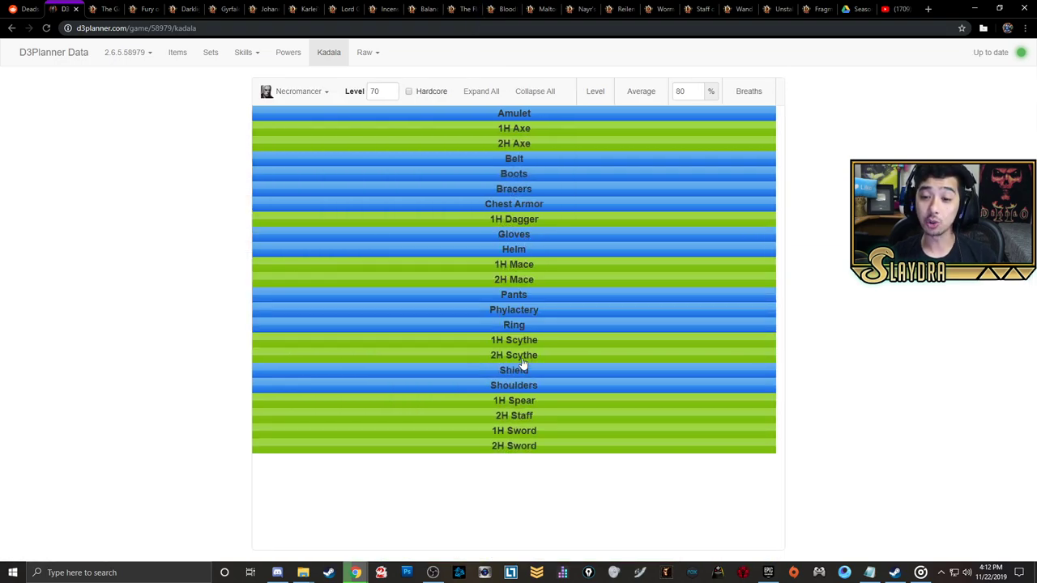
pyautogui.click(513, 355)
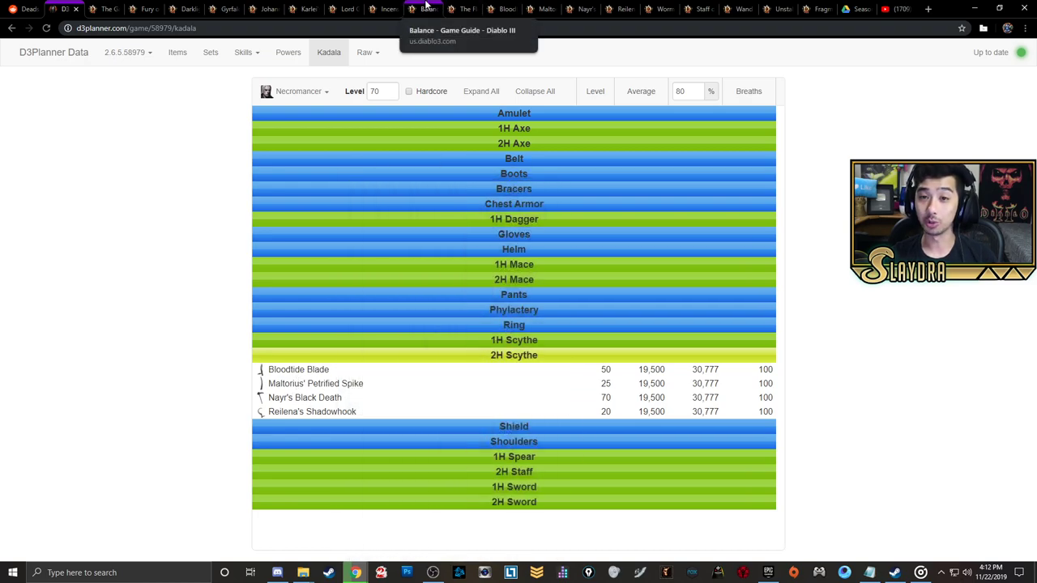
pyautogui.moveTo(506, 9)
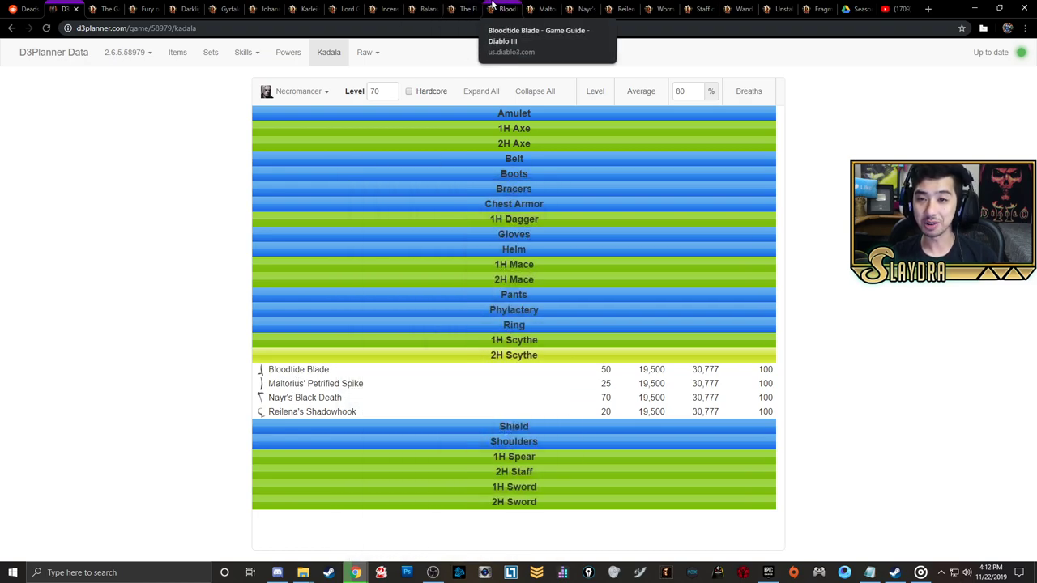
# Browse the Bloodtide Blade, Maltorius' Petrified Spike, Nayr's Black Death and Reilena's Shadowhook pages
pyautogui.click(298, 369)
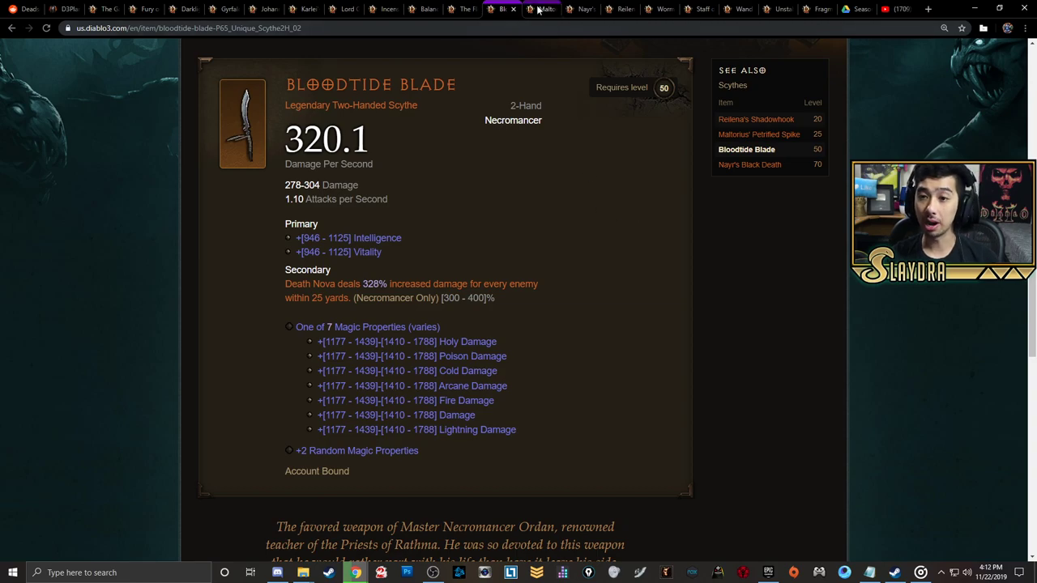
pyautogui.click(759, 134)
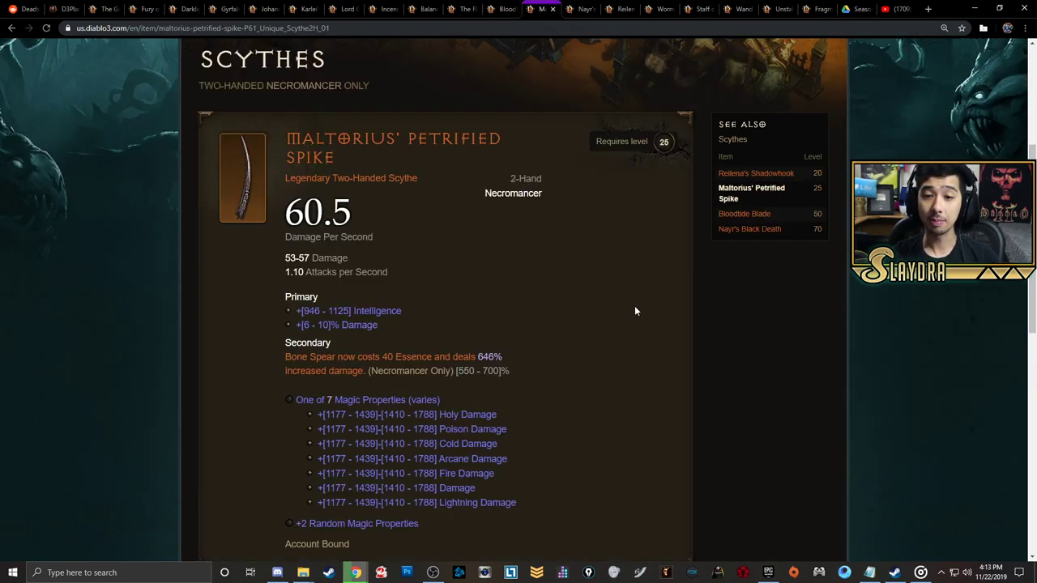
pyautogui.scroll(-3)
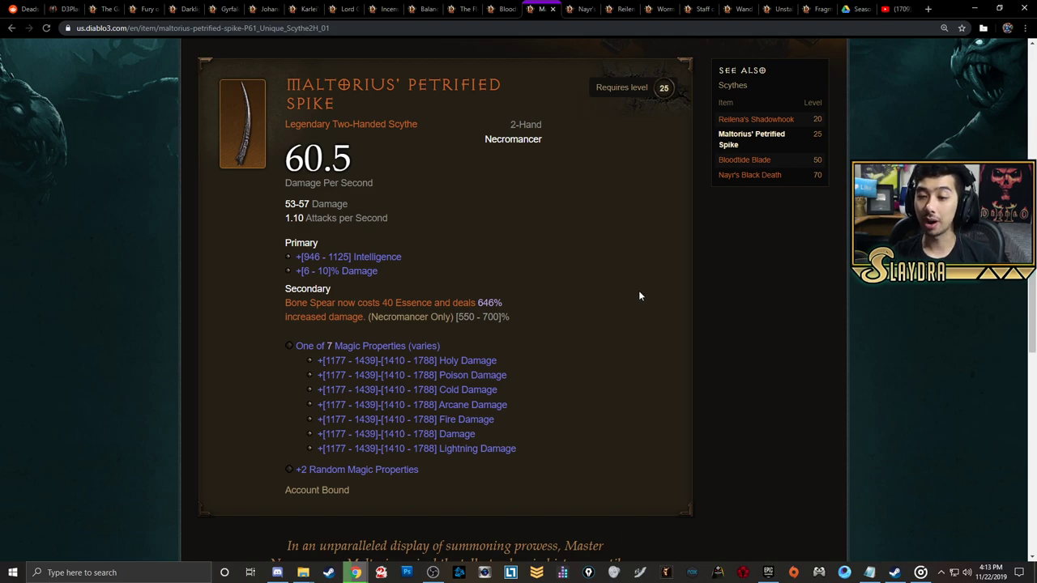
pyautogui.click(749, 175)
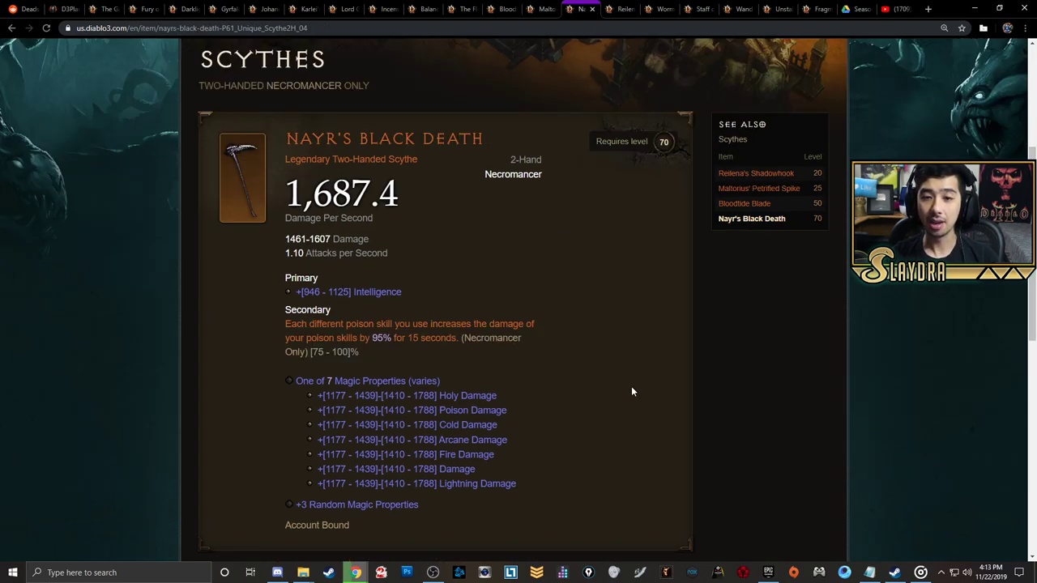
pyautogui.moveTo(634, 404)
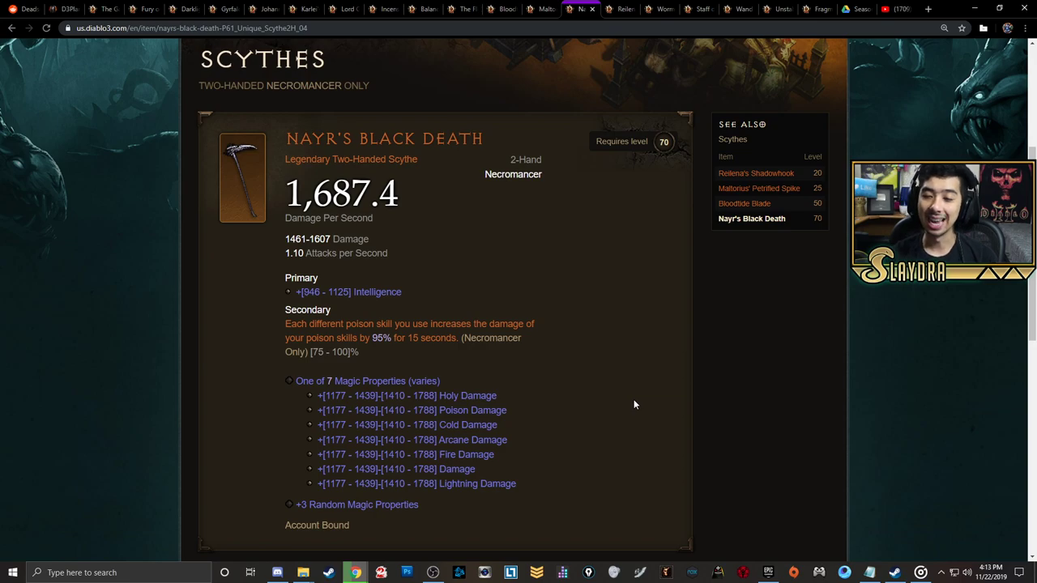
pyautogui.click(756, 172)
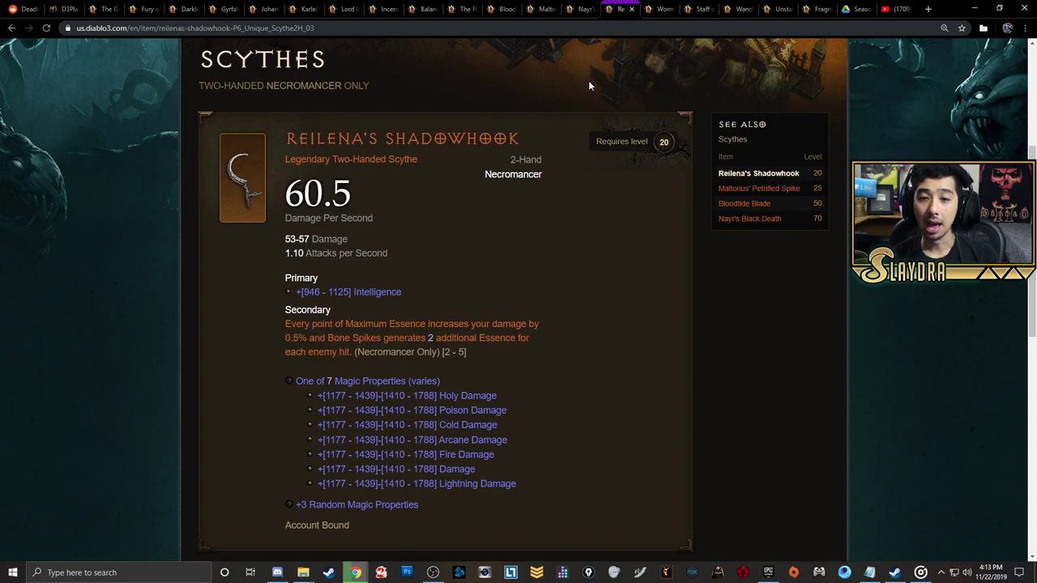
pyautogui.moveTo(575, 335)
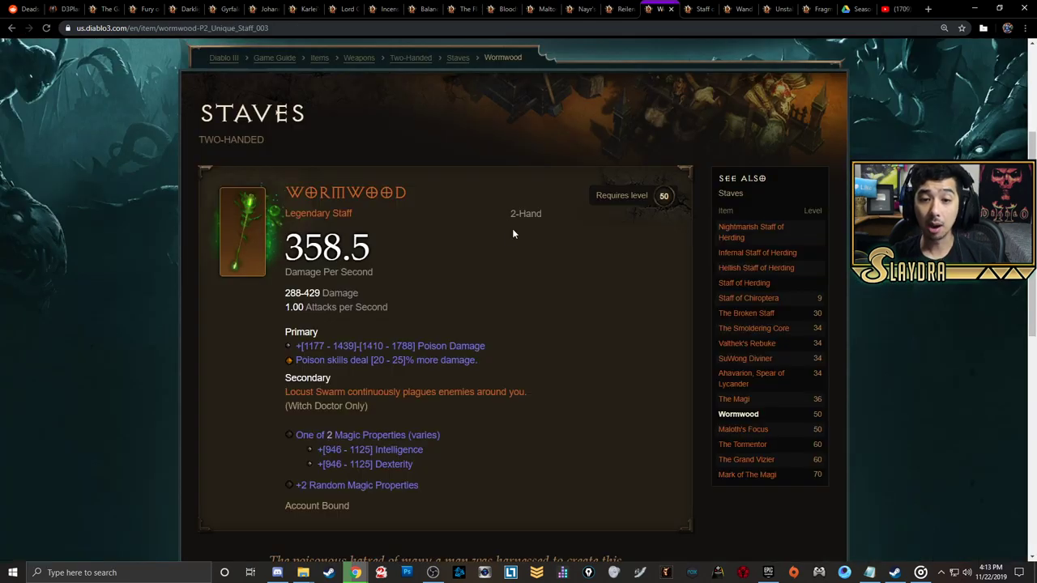
pyautogui.moveTo(510, 254)
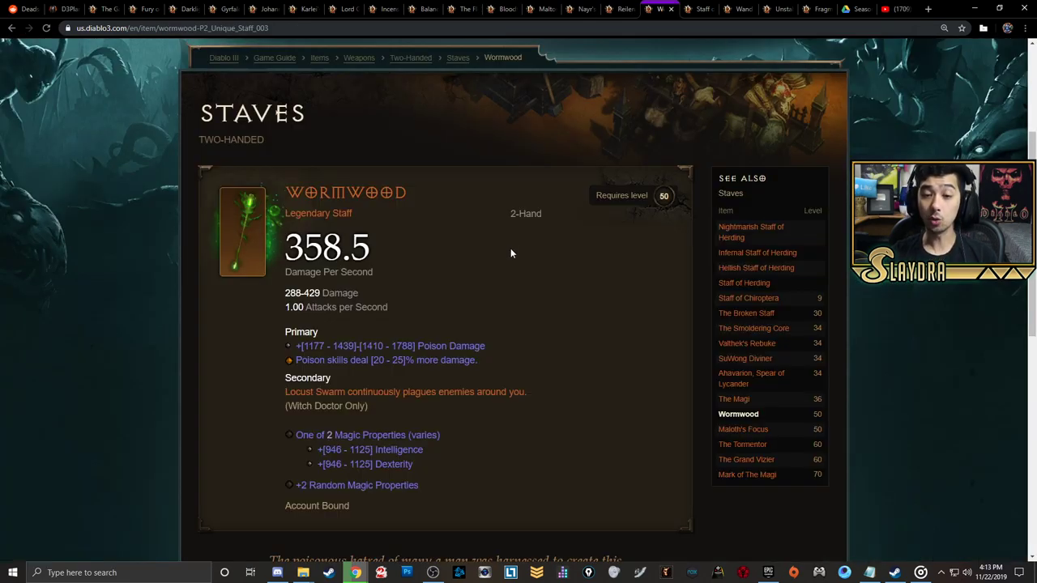
pyautogui.moveTo(612, 292)
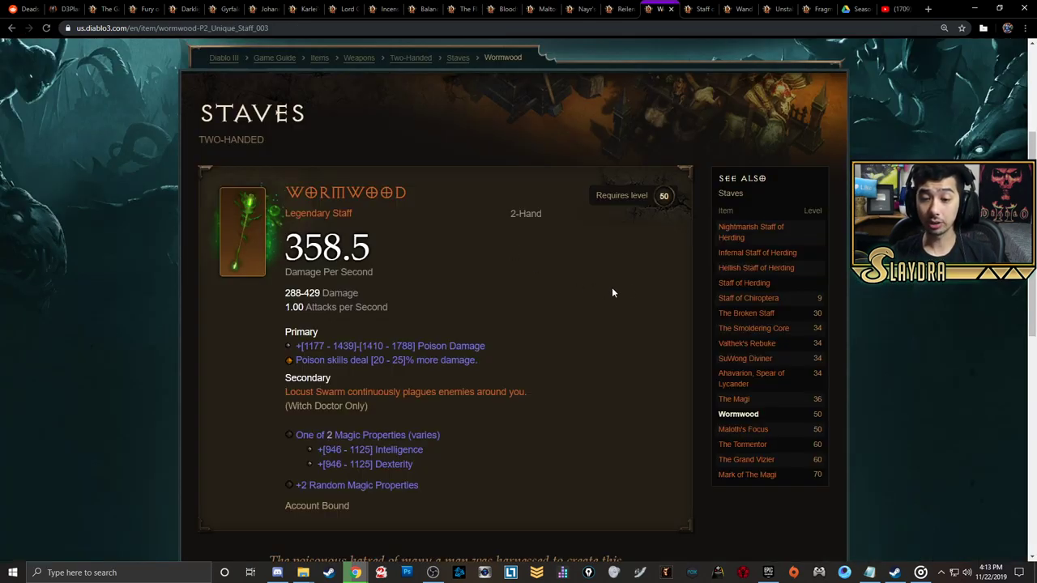
pyautogui.moveTo(633, 290)
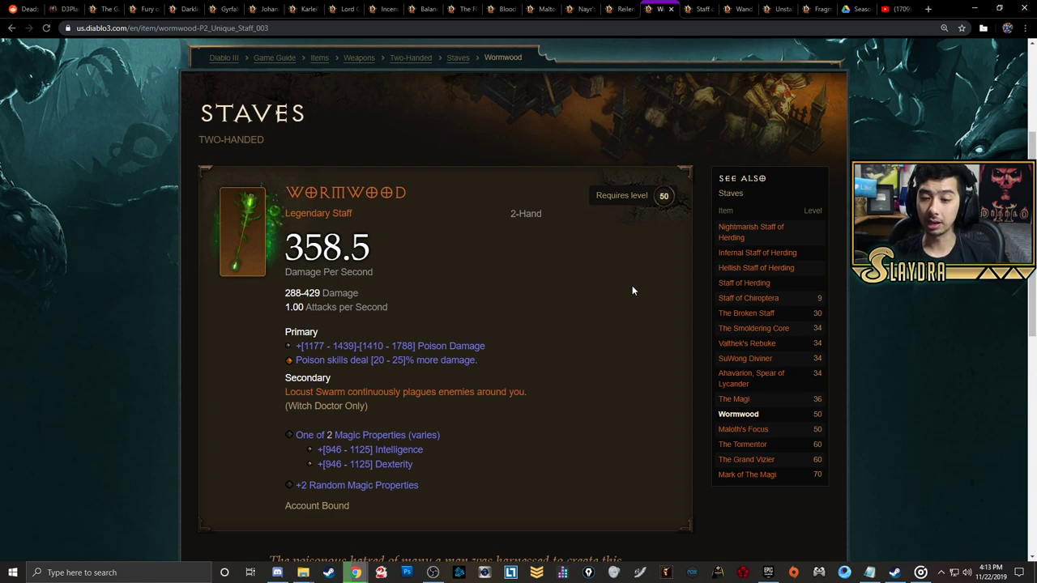
# View the Staff of Chiroptera page, then the Wand of Woh page
pyautogui.click(748, 298)
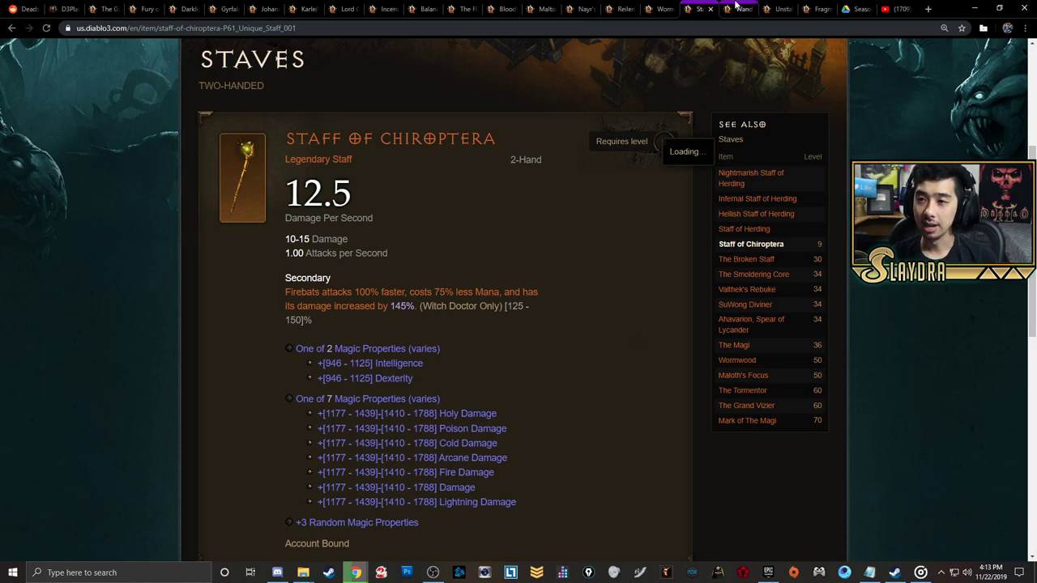
pyautogui.click(737, 9)
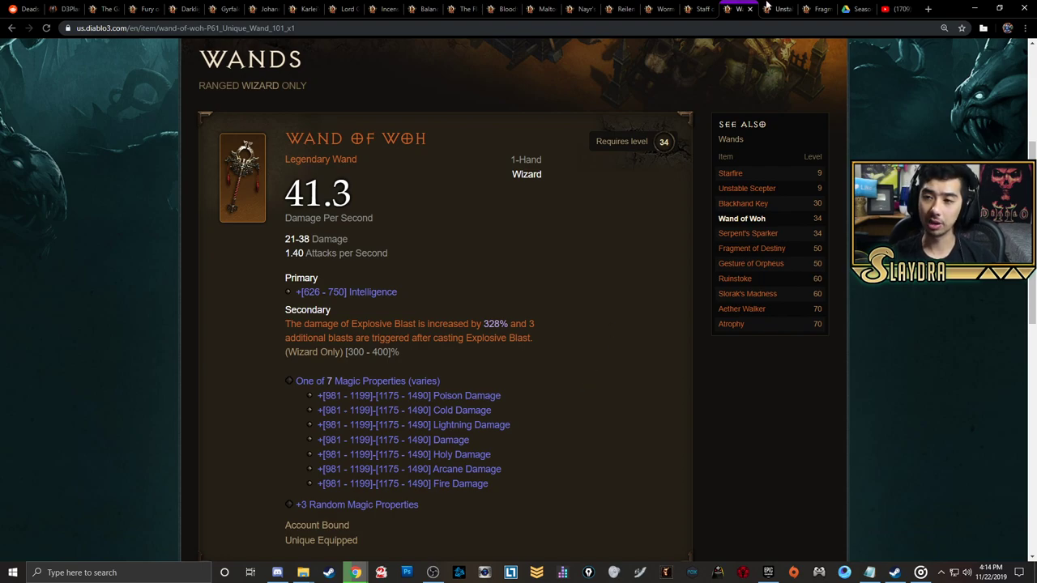
# View the Unstable Scepter page, then the Fragment of Destiny wand page
pyautogui.click(746, 188)
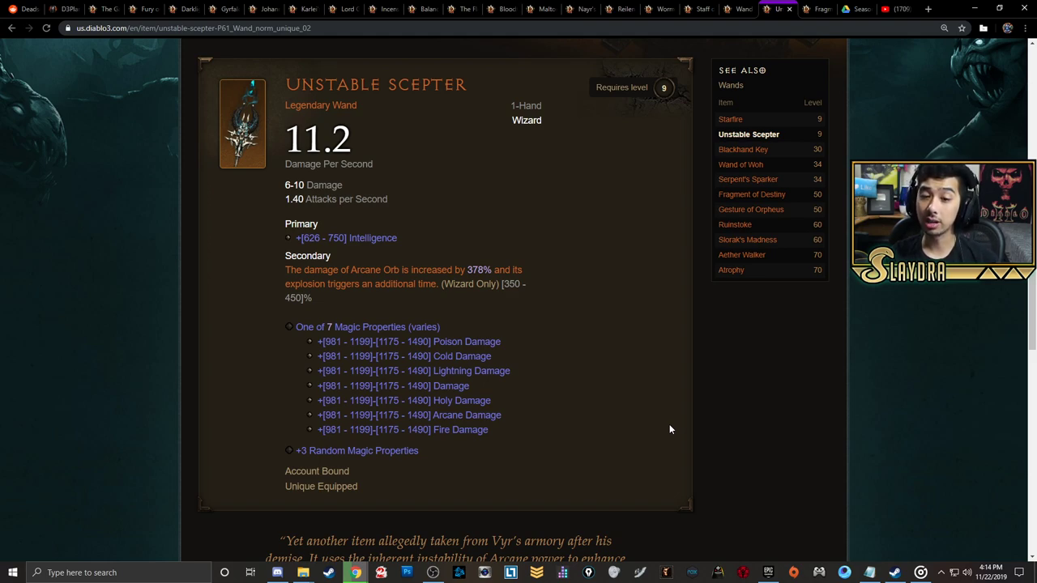
pyautogui.click(753, 194)
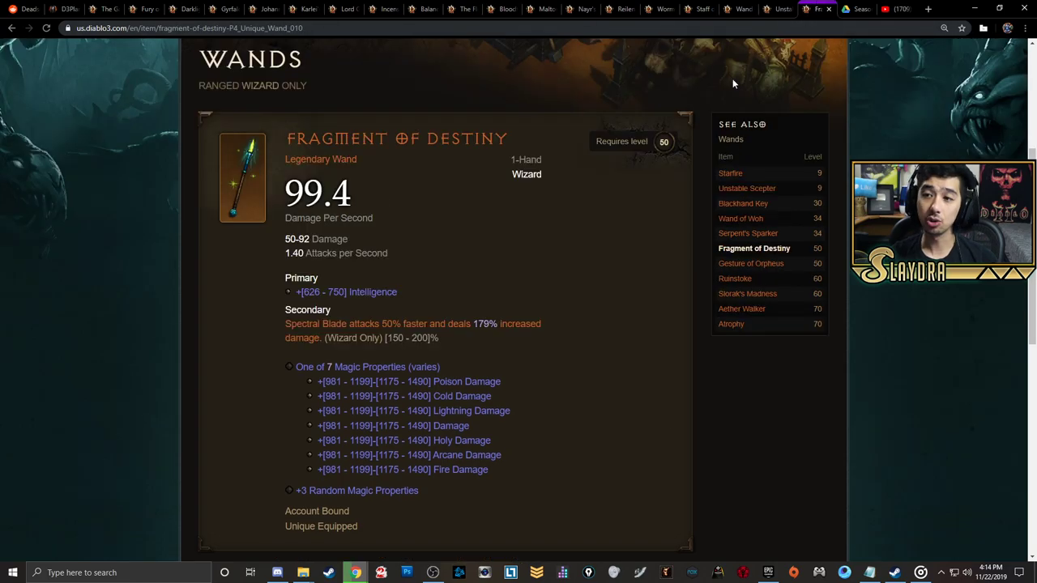
pyautogui.moveTo(590, 429)
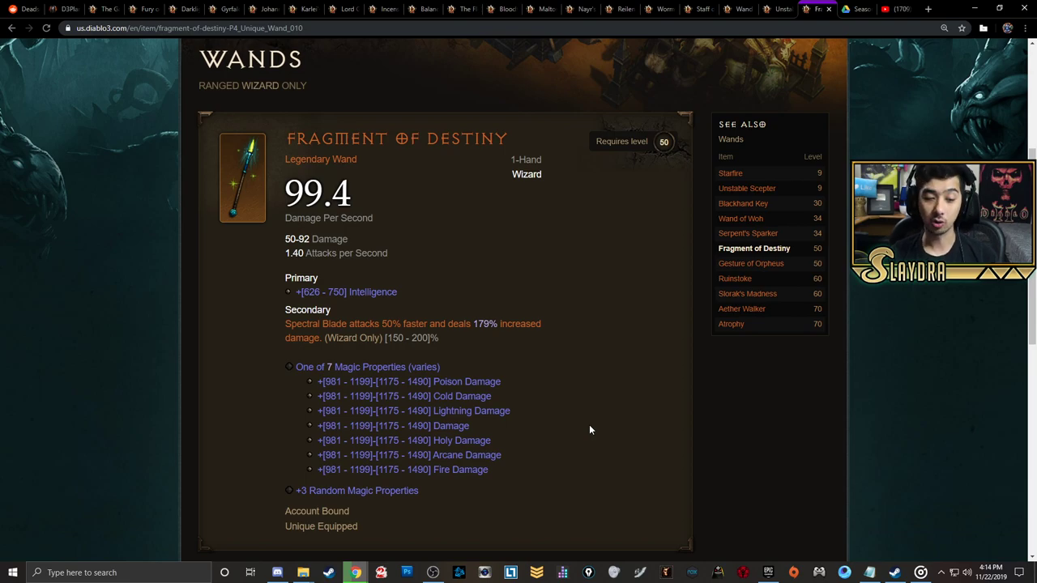
pyautogui.moveTo(854, 9)
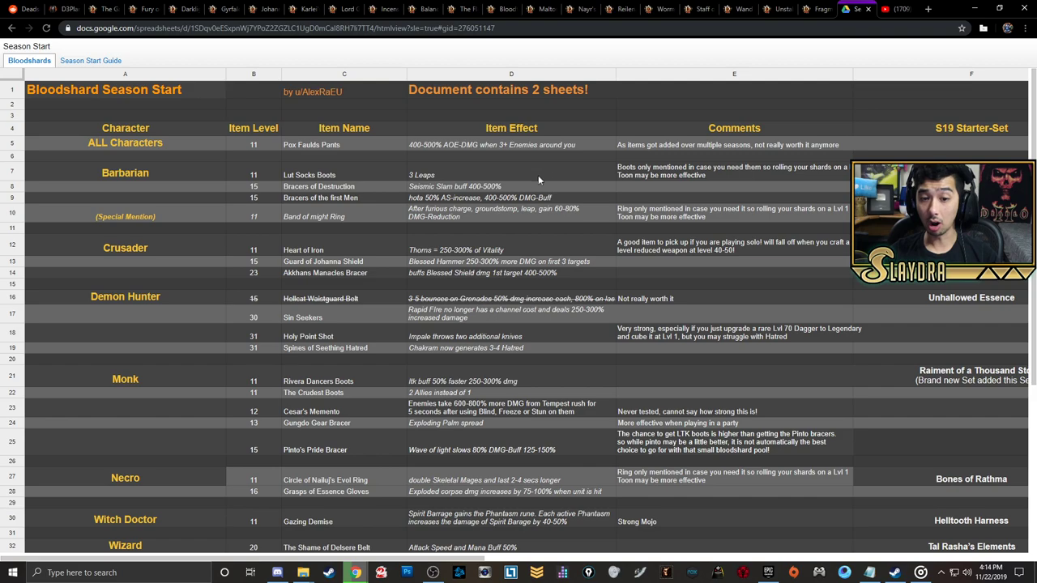
pyautogui.moveTo(510, 219)
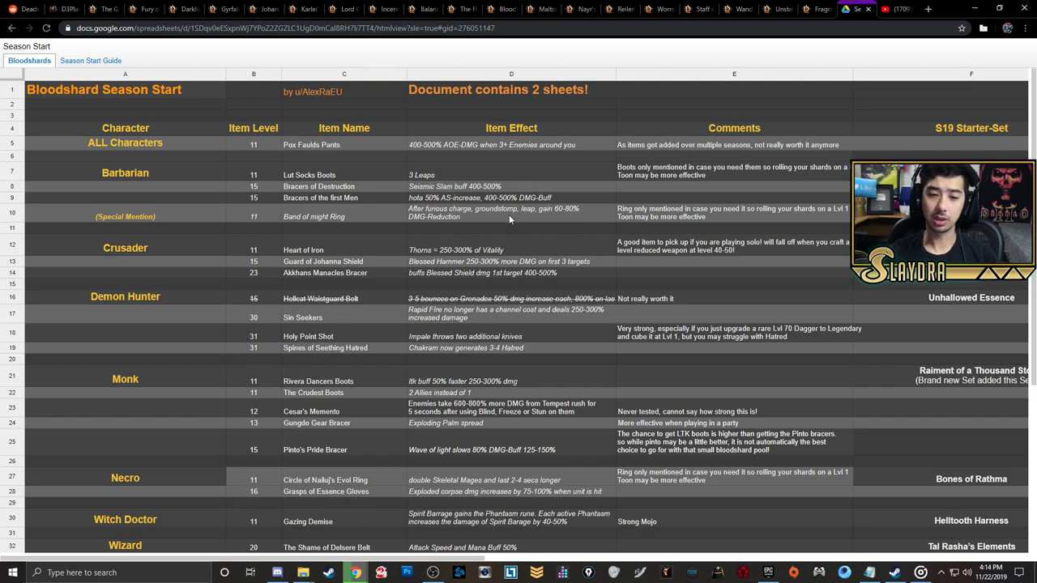
pyautogui.scroll(-3)
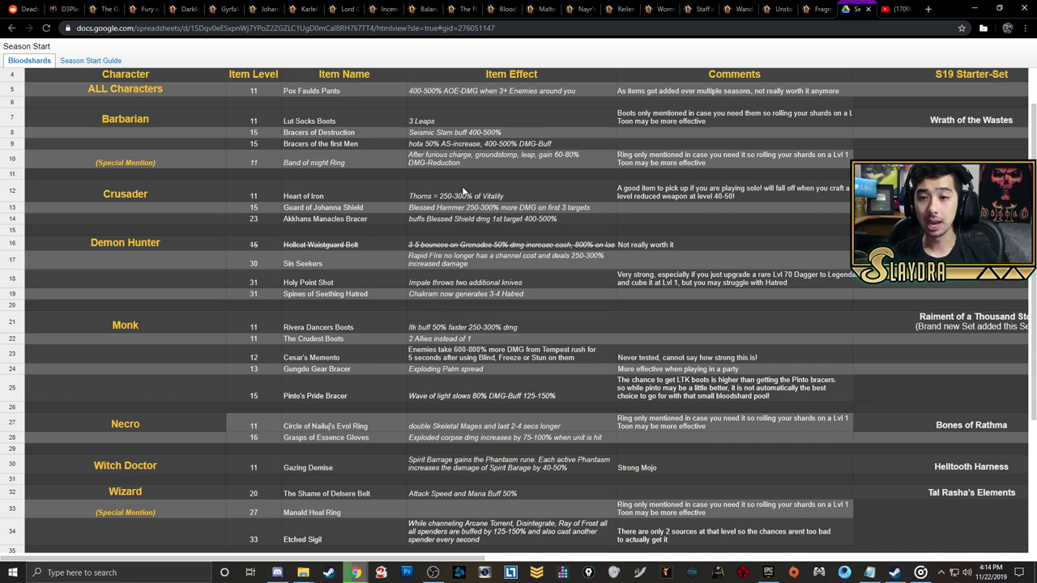
pyautogui.moveTo(419, 101)
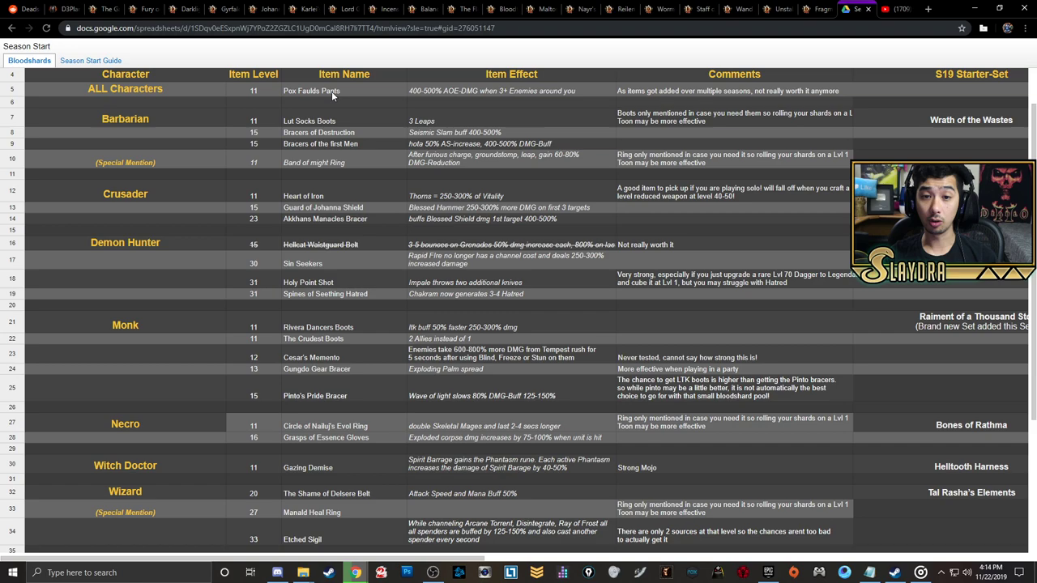
pyautogui.moveTo(411, 149)
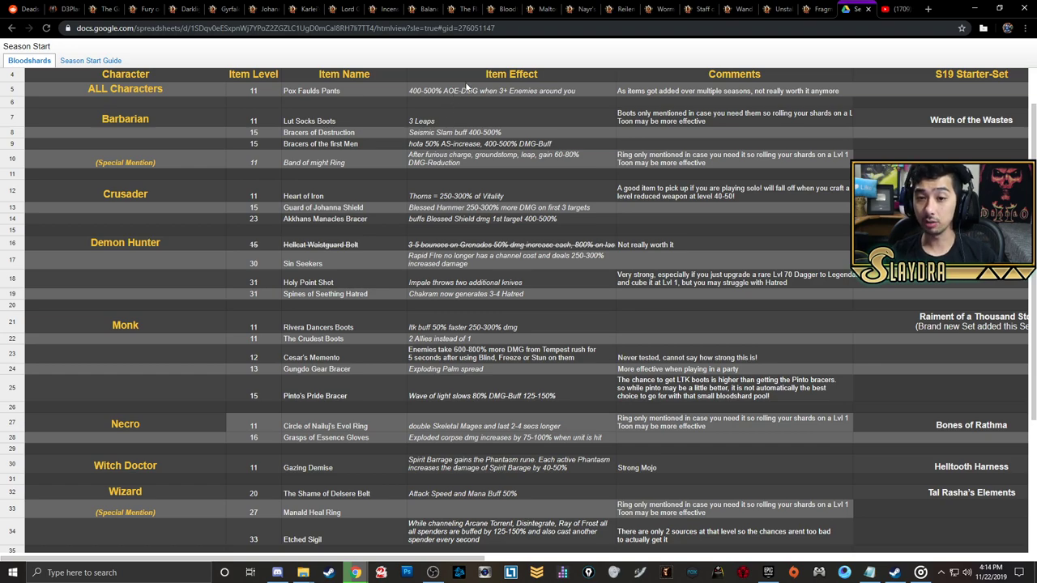
pyautogui.moveTo(446, 229)
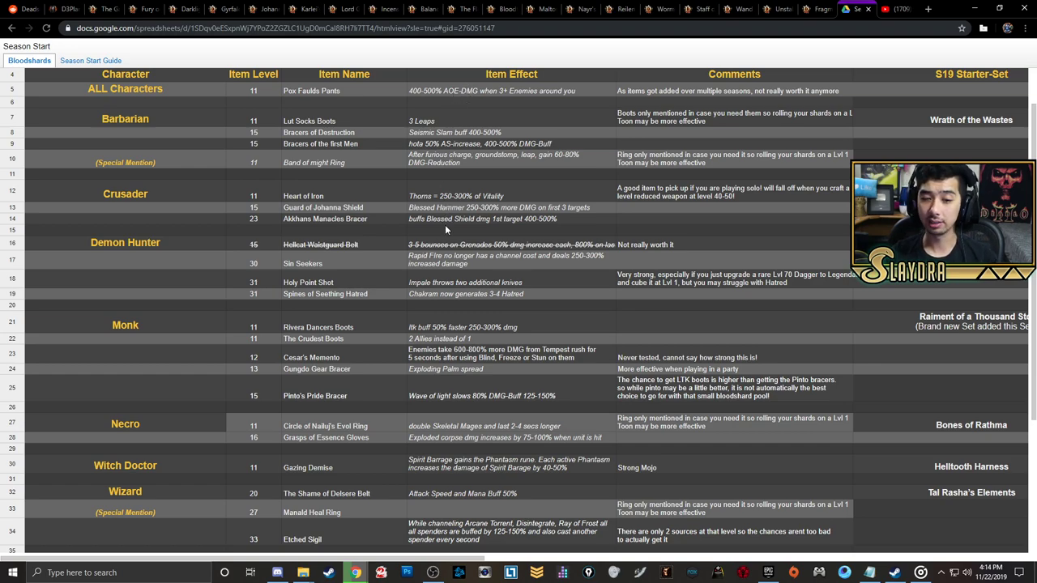
pyautogui.moveTo(455, 259)
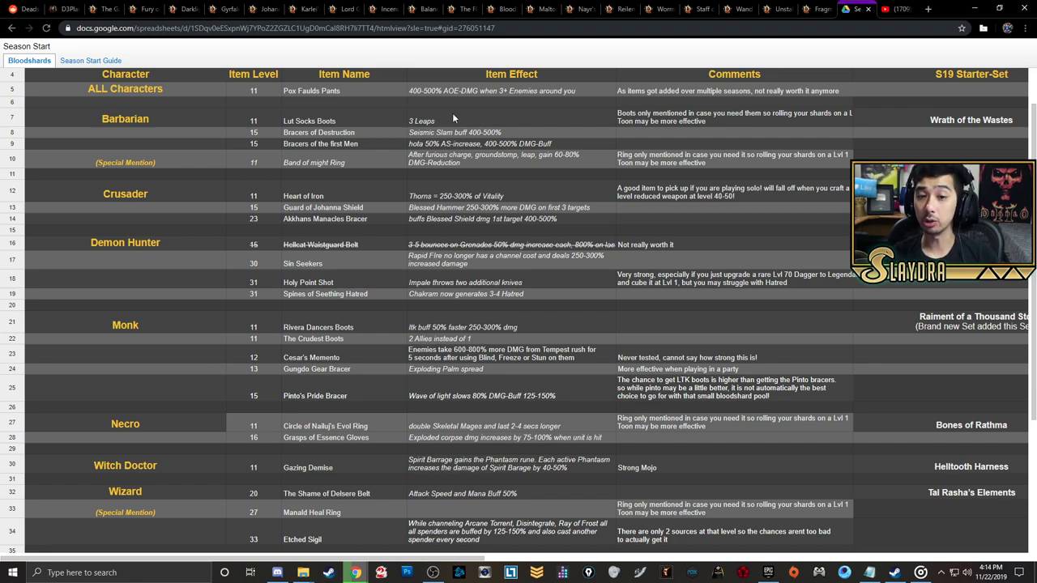
pyautogui.scroll(-3)
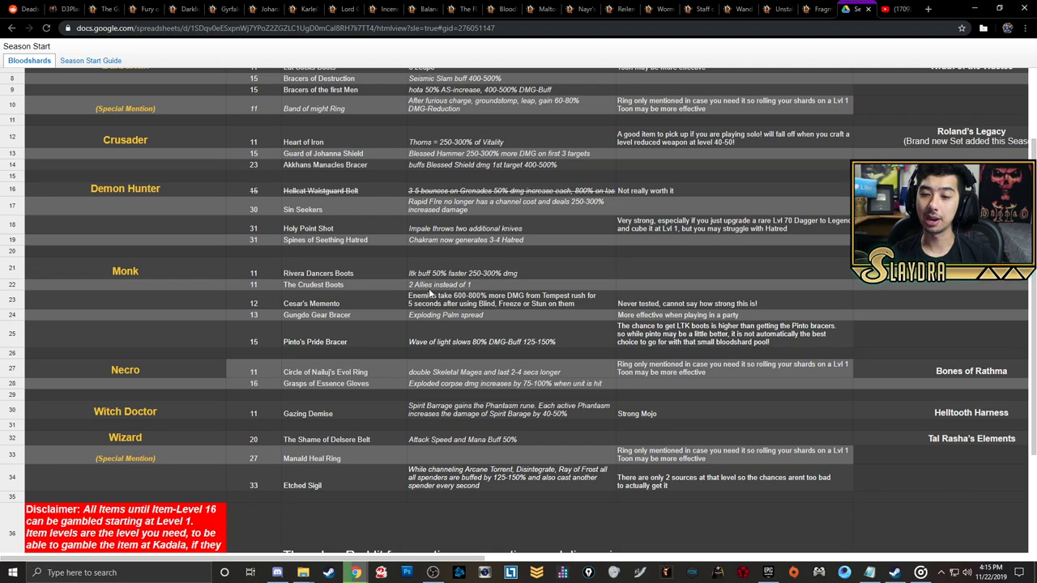
pyautogui.scroll(3)
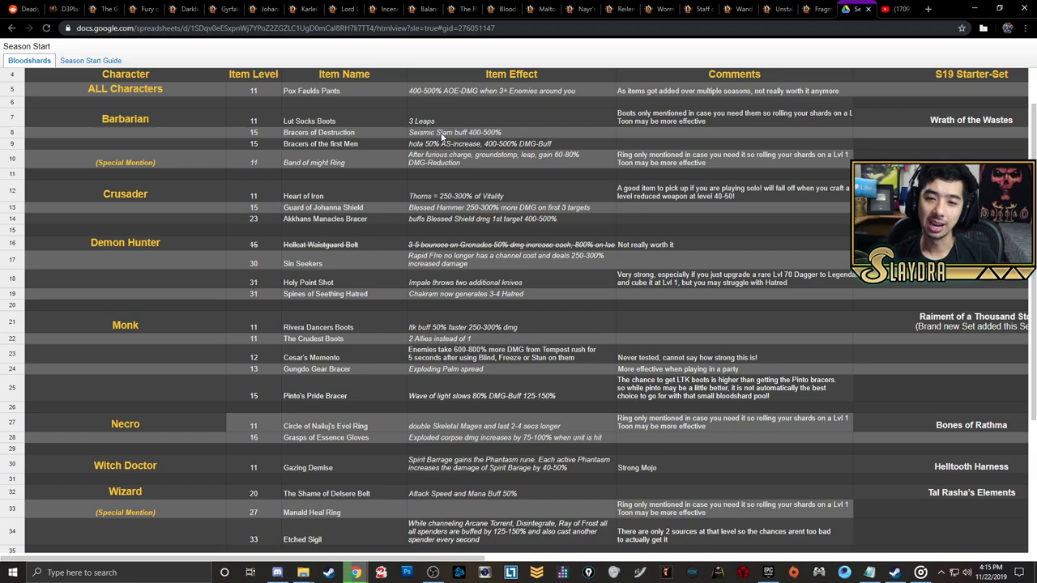
pyautogui.moveTo(403, 149)
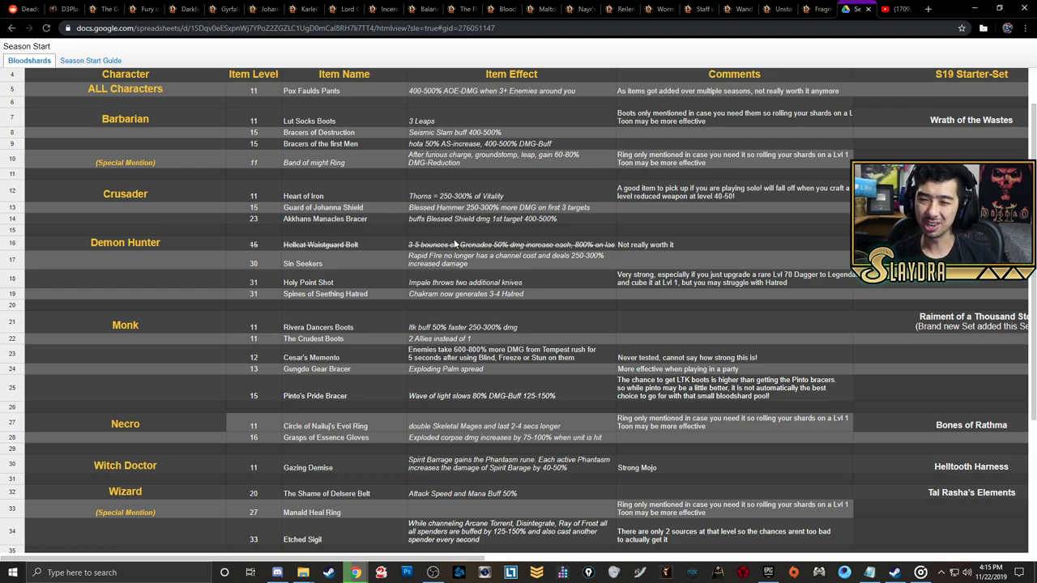
pyautogui.moveTo(467, 120)
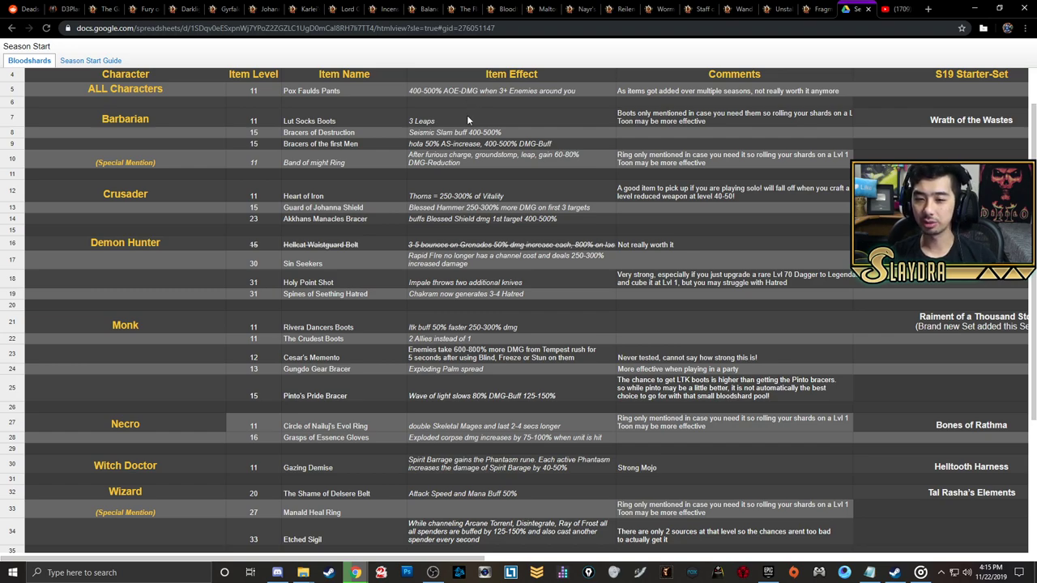
pyautogui.moveTo(469, 145)
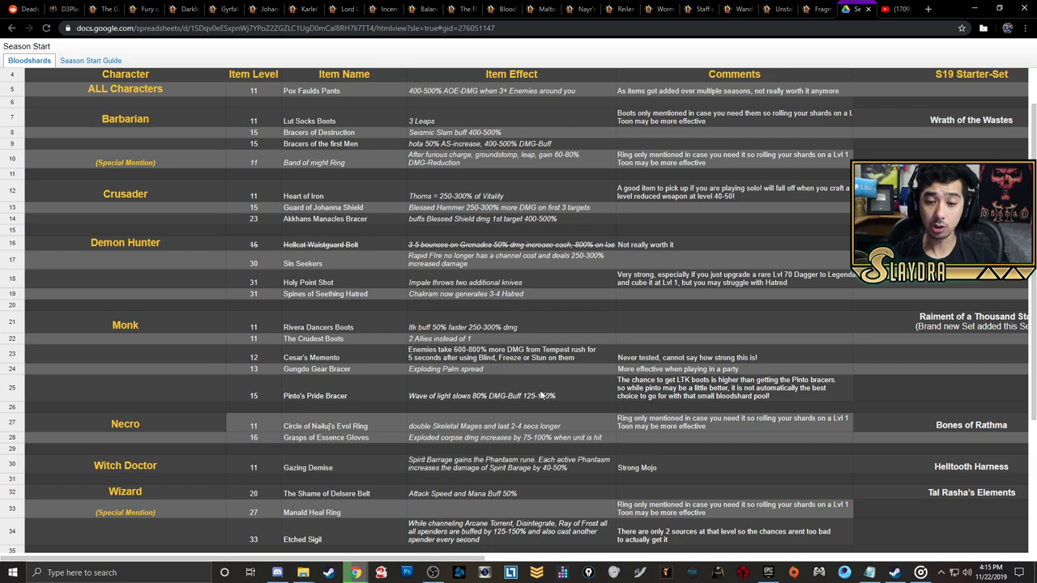
pyautogui.moveTo(679, 250)
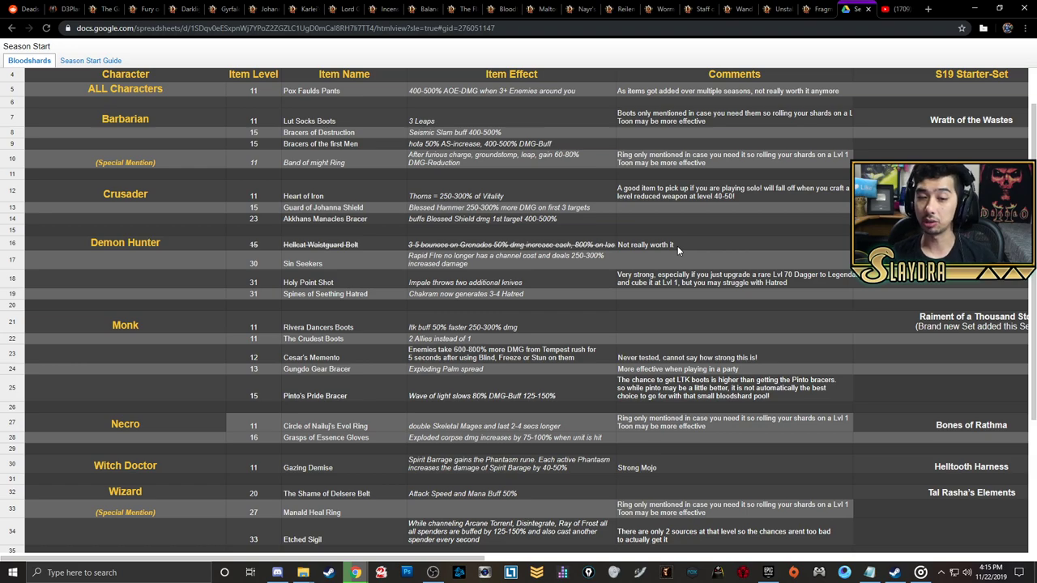
pyautogui.moveTo(640, 267)
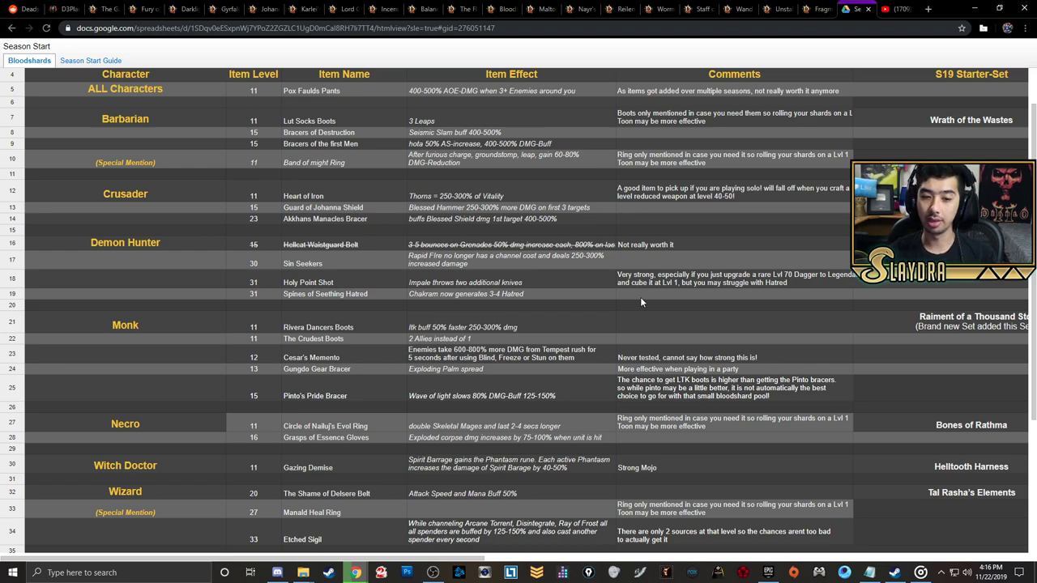
pyautogui.moveTo(526, 405)
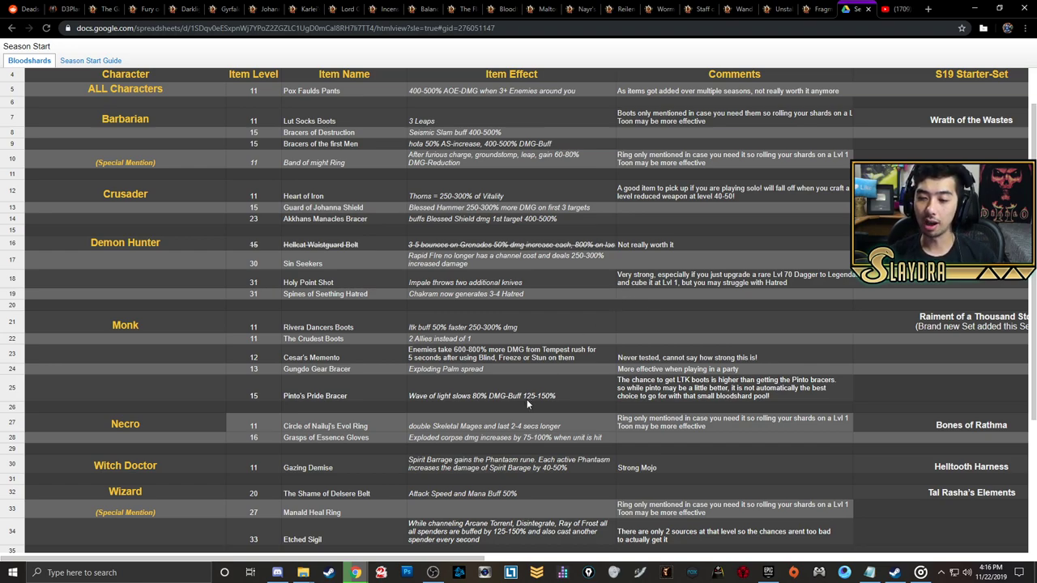
pyautogui.moveTo(529, 399)
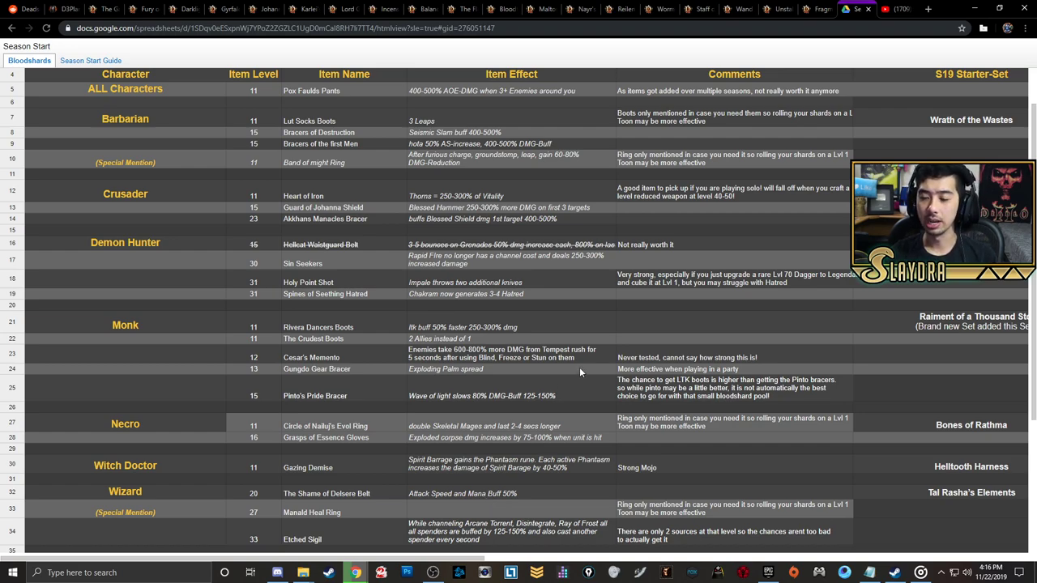
# Return the Bloodshard sheet to the top and switch to the Season 19 starter guide video
pyautogui.scroll(-3)
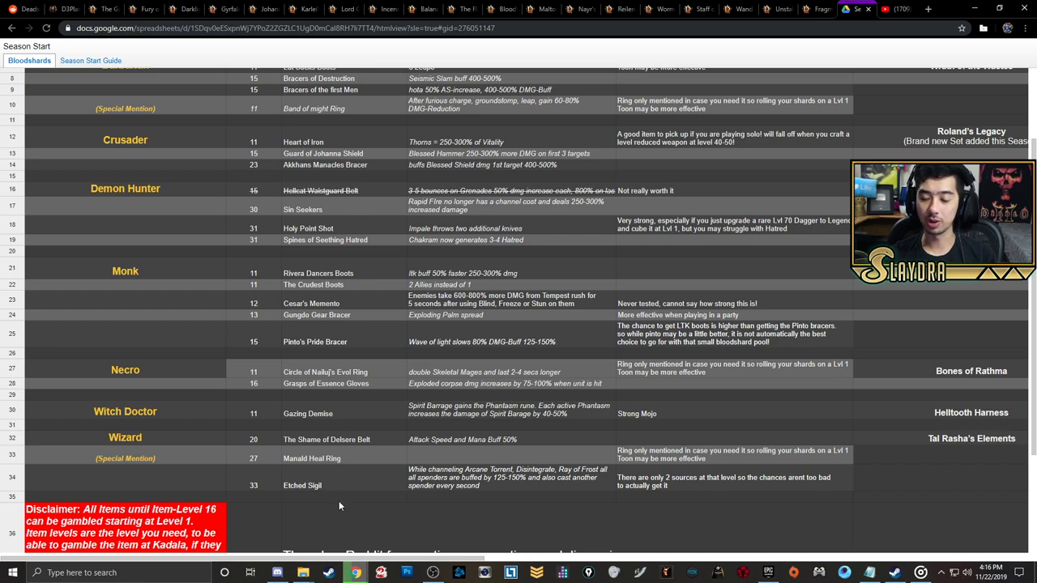
pyautogui.scroll(3)
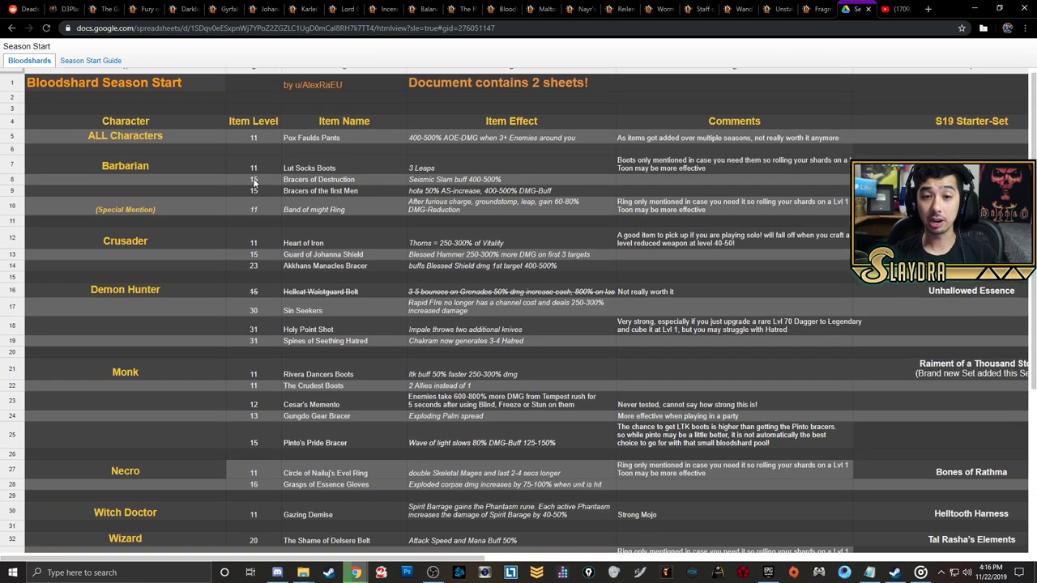
pyautogui.scroll(-3)
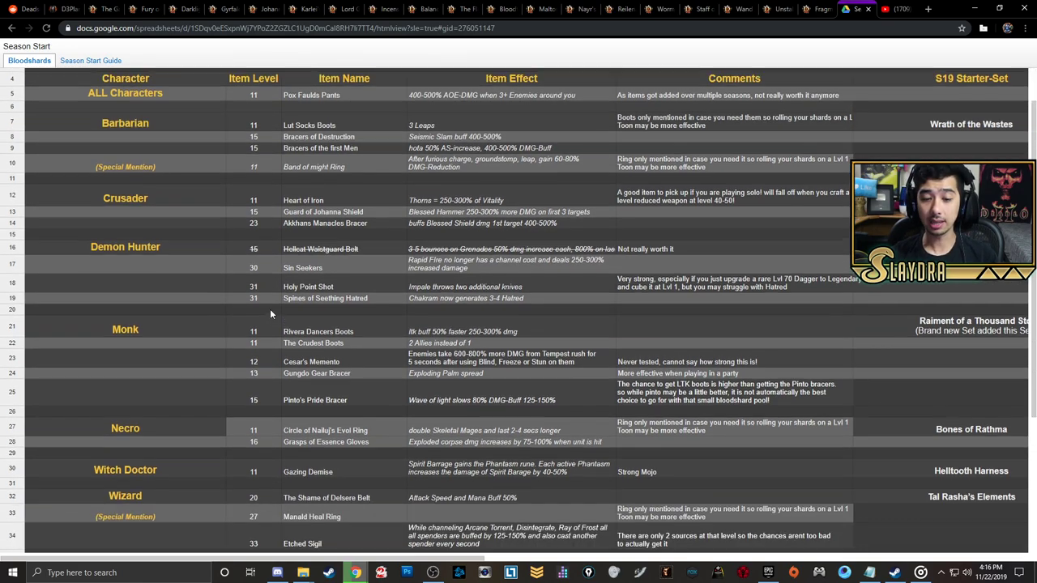
pyautogui.scroll(3)
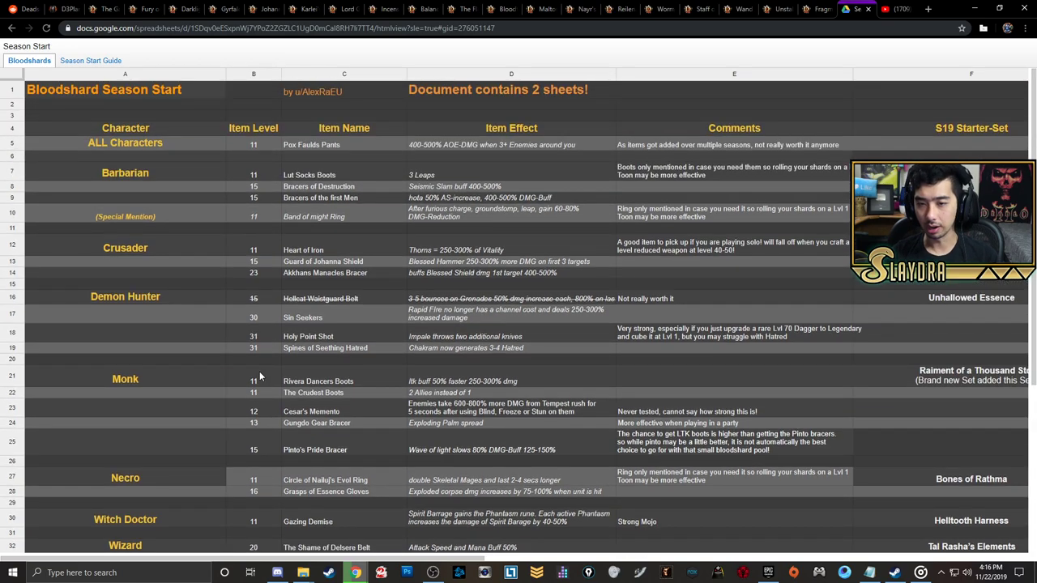
pyautogui.moveTo(340, 308)
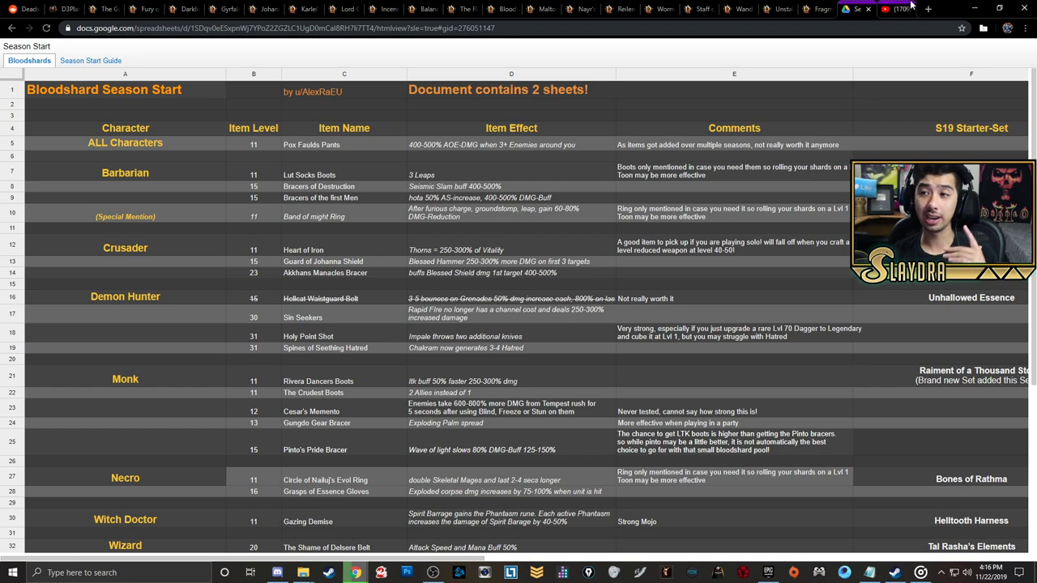
pyautogui.click(854, 9)
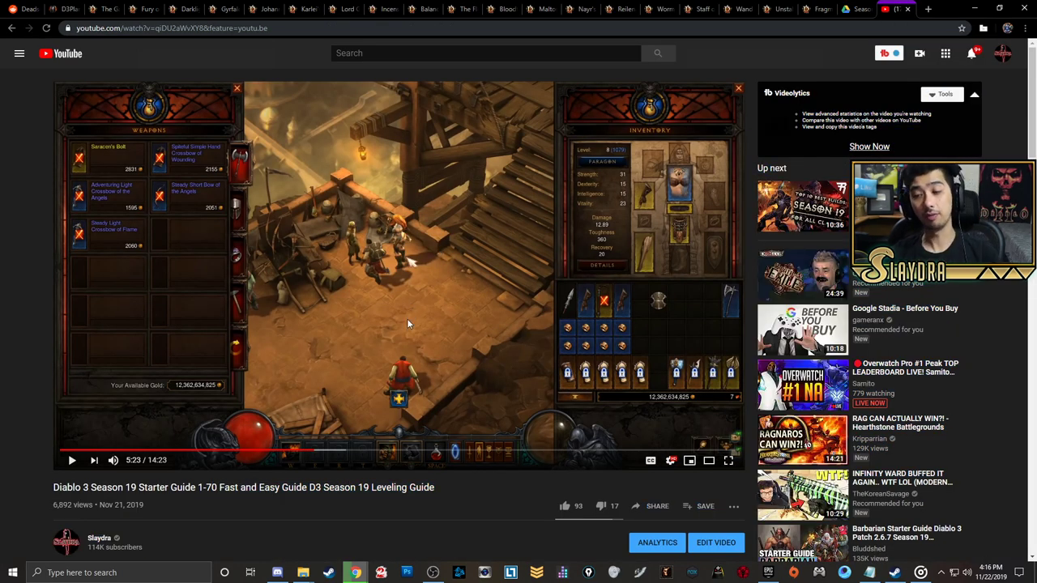
pyautogui.moveTo(401, 340)
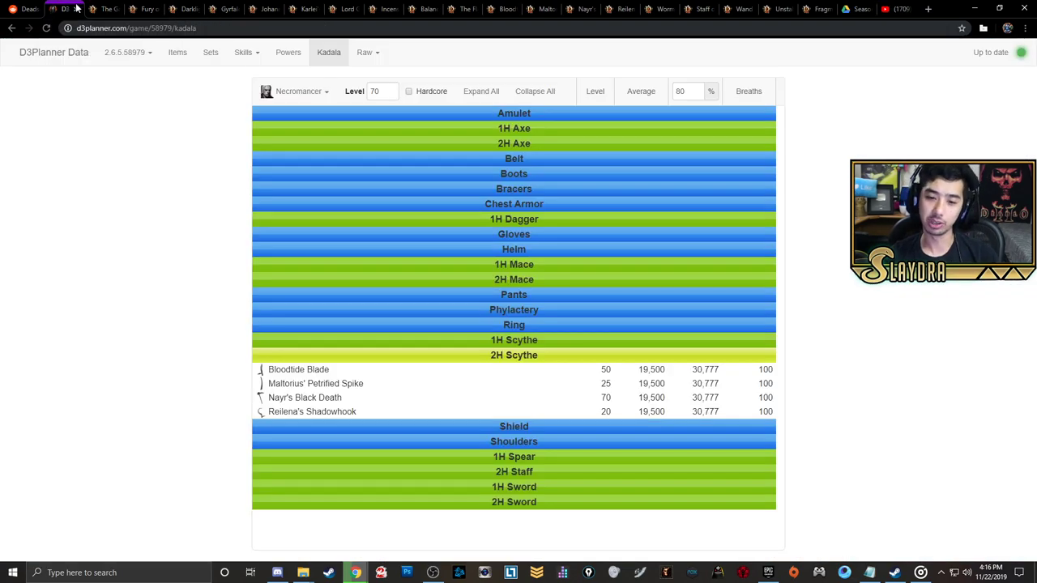
# Switch the Kadala pools to Wizard and bring up the Fury of the Vanished Peak page
pyautogui.click(298, 90)
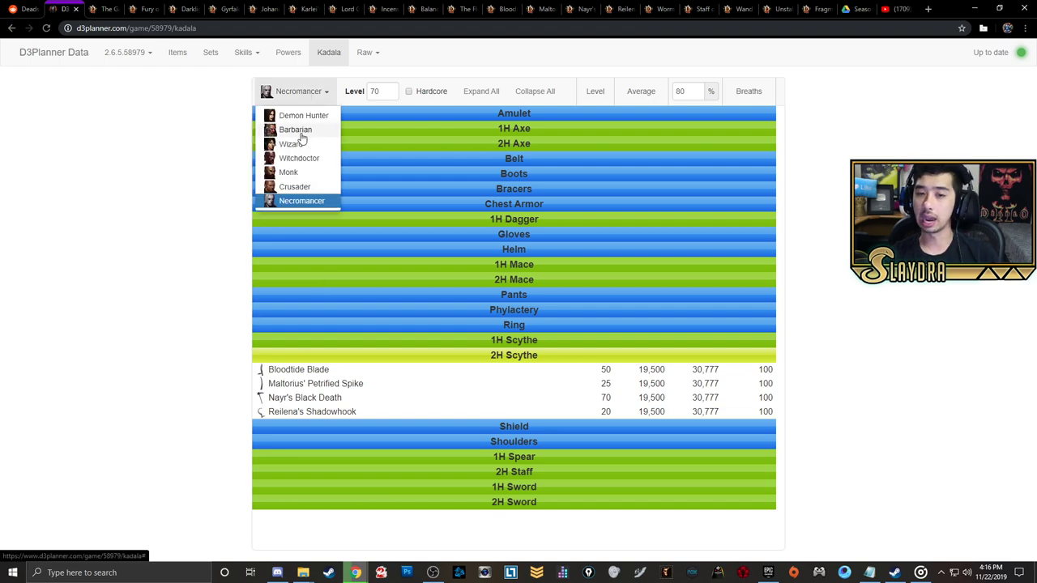
pyautogui.click(290, 143)
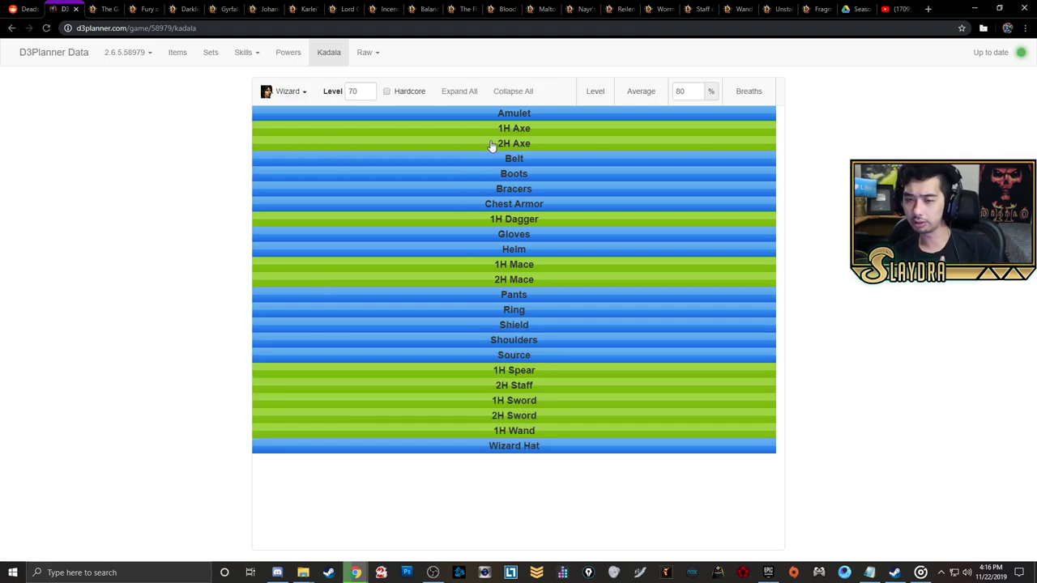
pyautogui.click(514, 219)
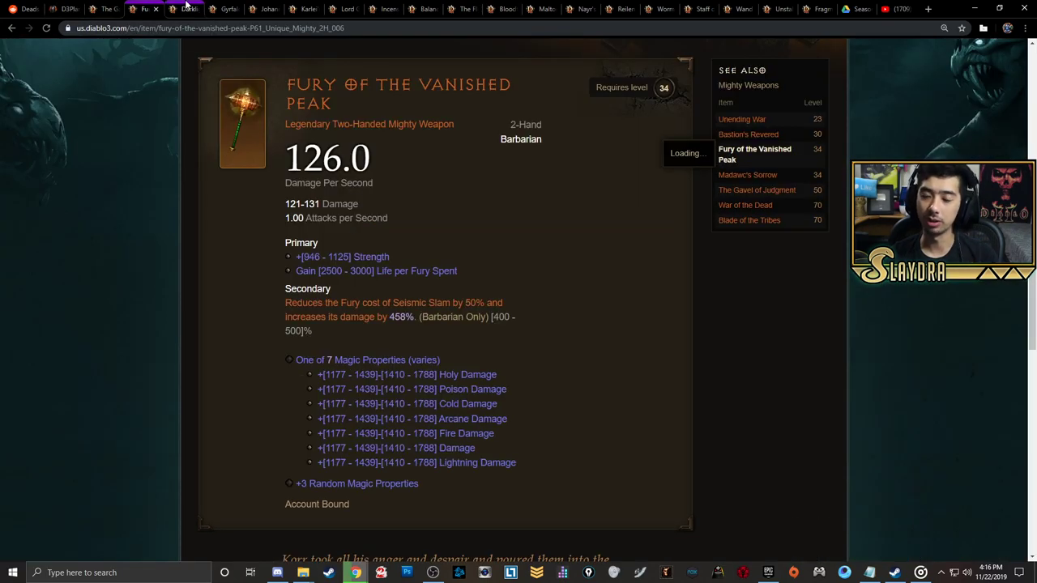
pyautogui.moveTo(187, 9)
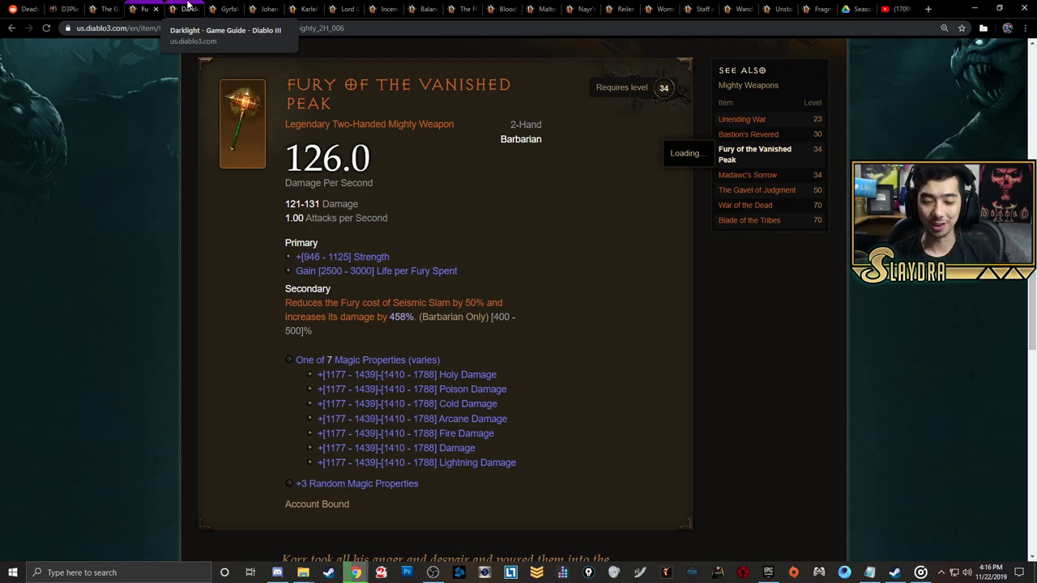
pyautogui.moveTo(481, 250)
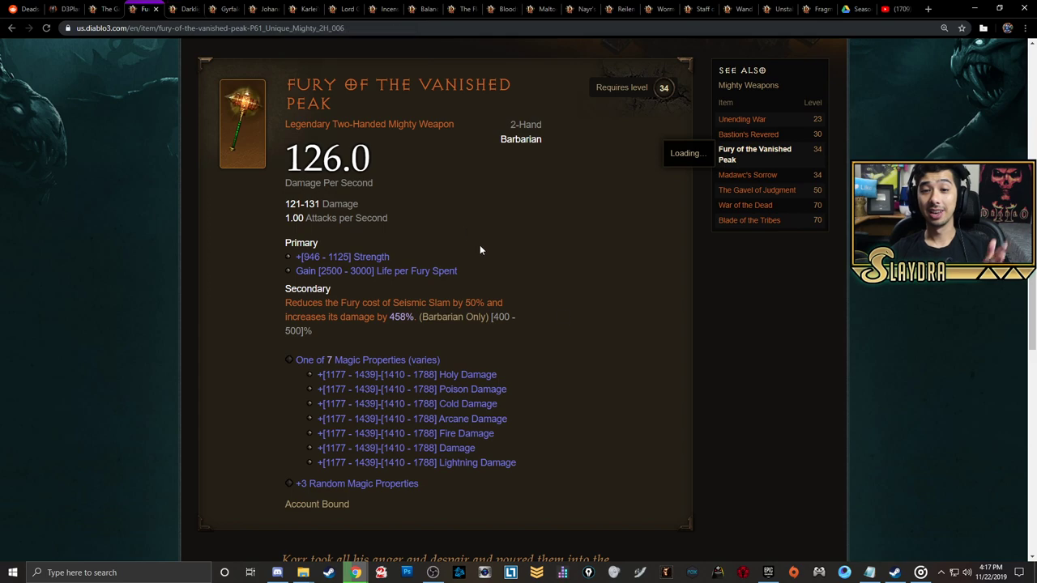
pyautogui.moveTo(654, 414)
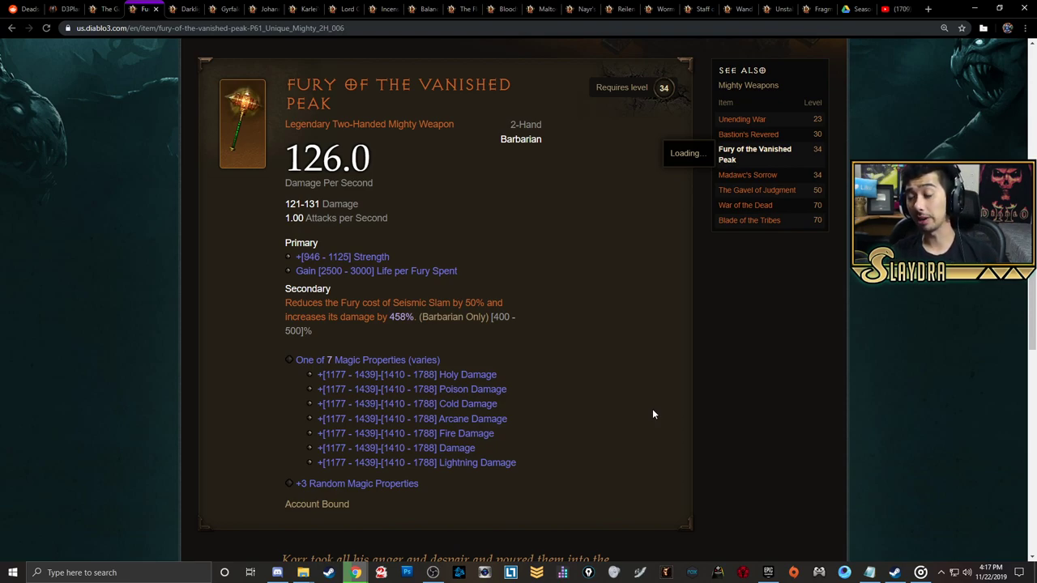
pyautogui.moveTo(643, 403)
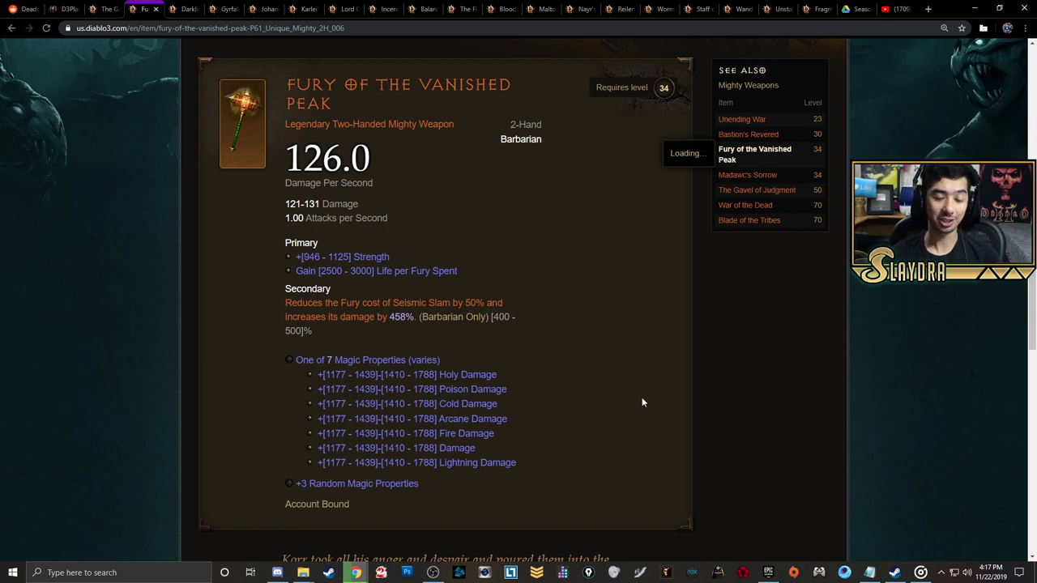